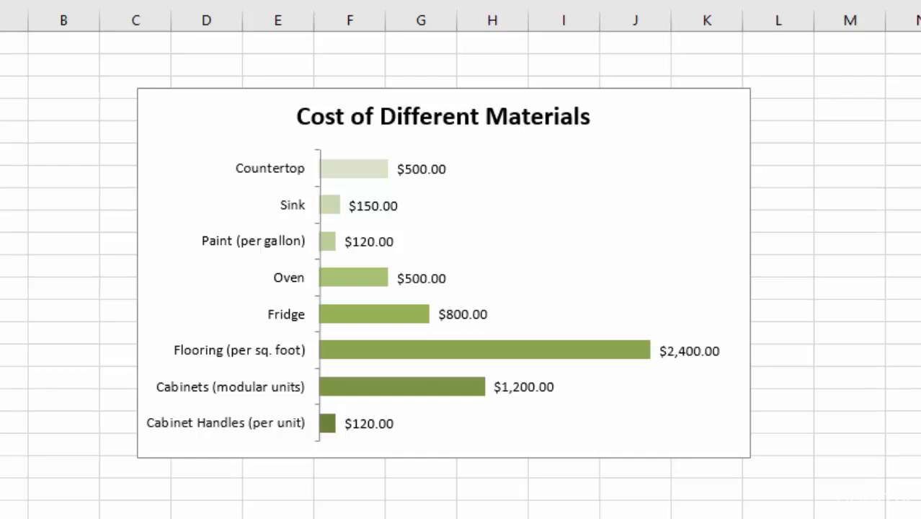
mouse_move(499, 475)
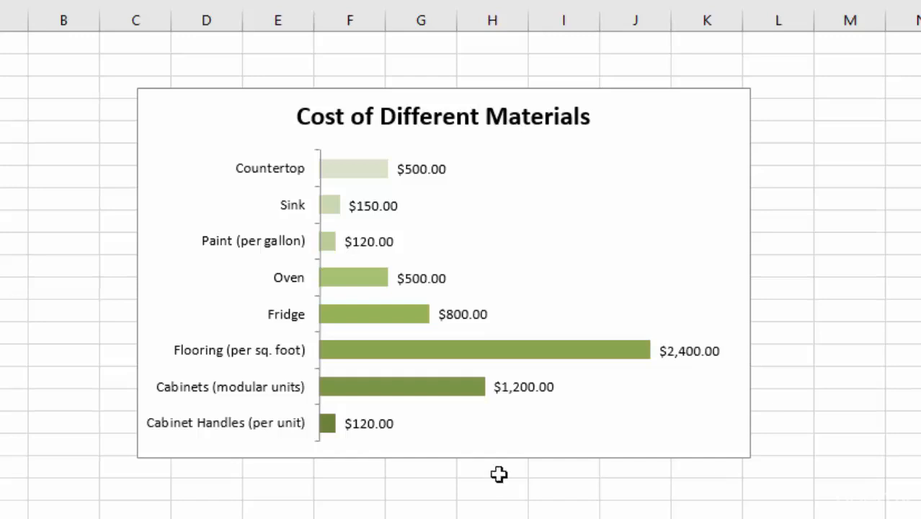
mouse_move(675, 372)
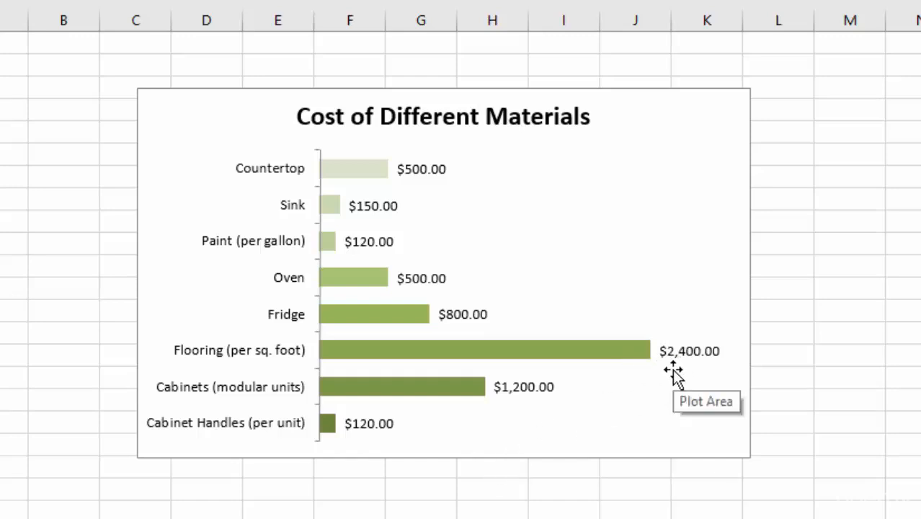
mouse_move(343, 438)
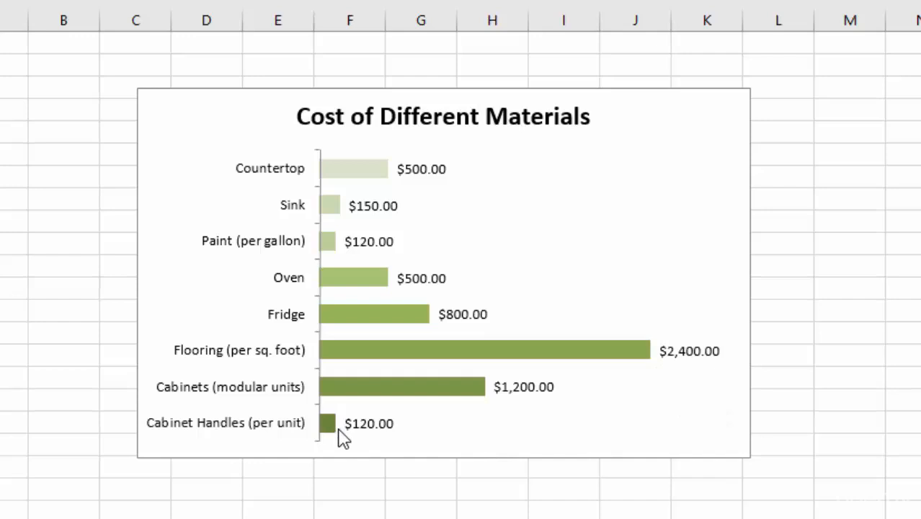
mouse_move(333, 260)
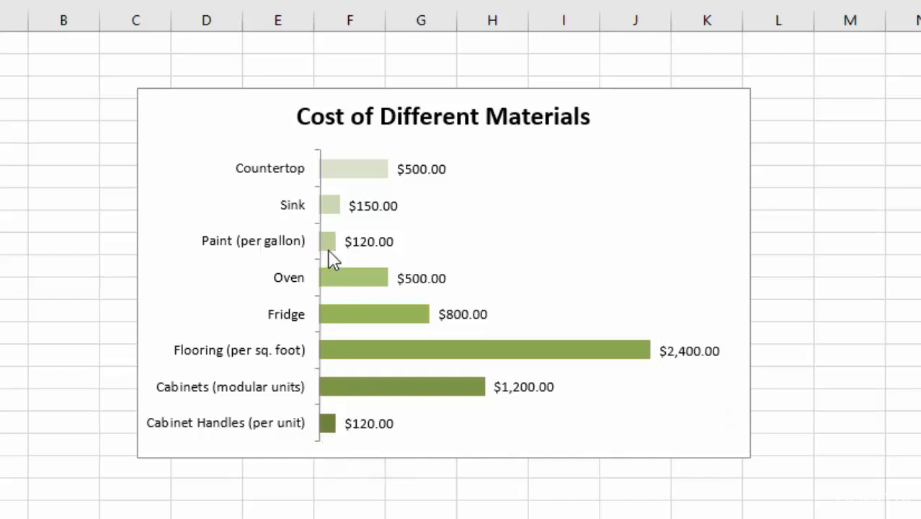
mouse_move(335, 266)
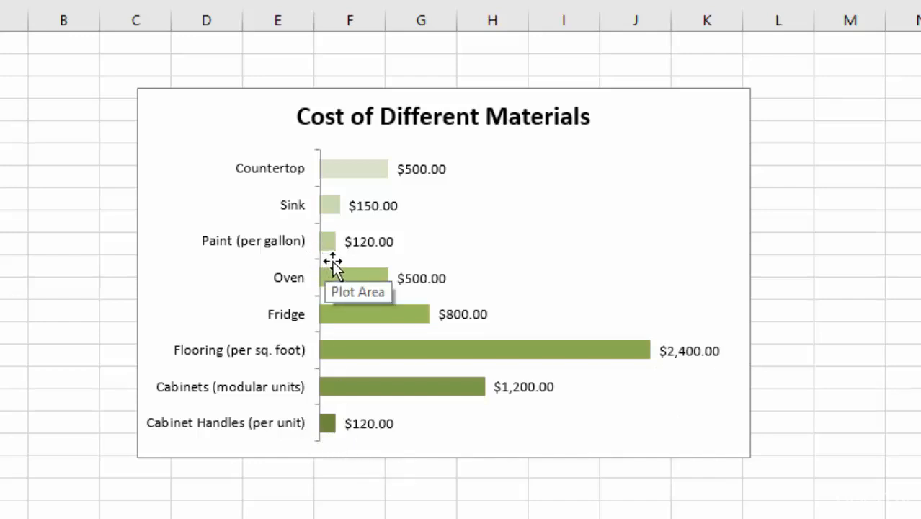
mouse_move(627, 222)
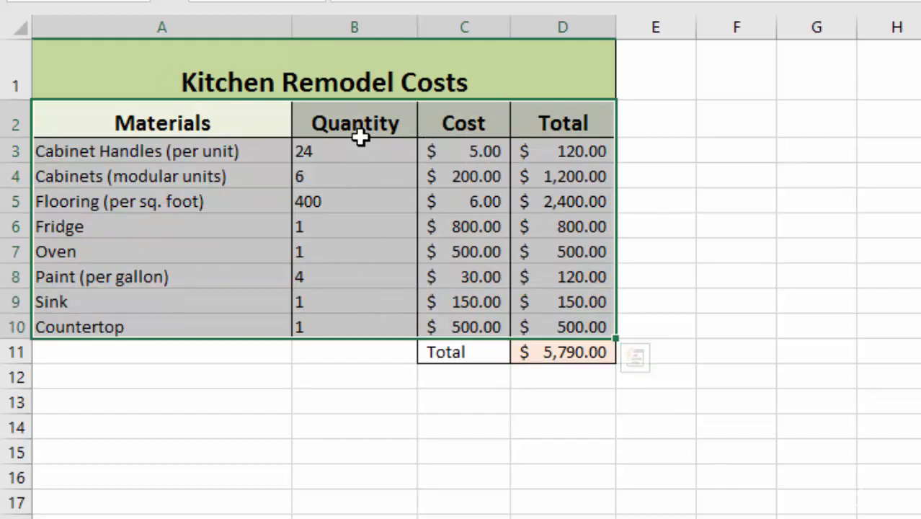
mouse_move(359, 127)
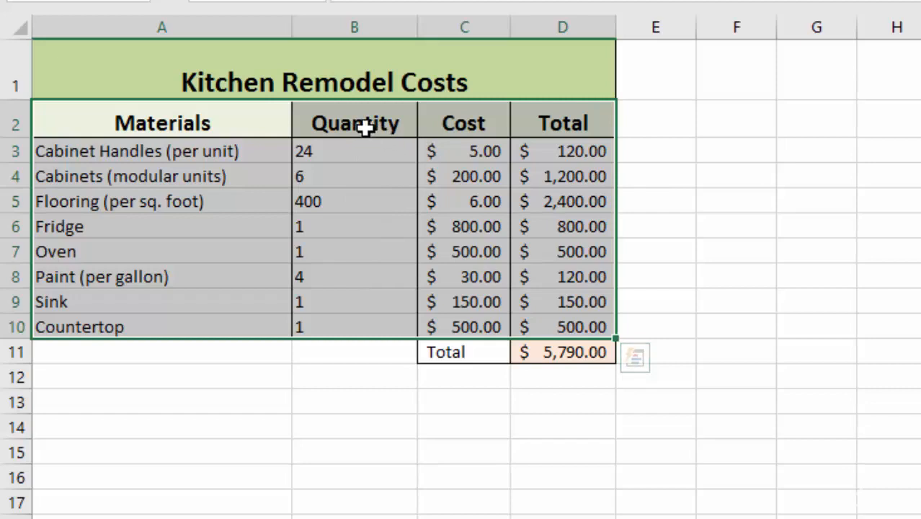
mouse_move(460, 273)
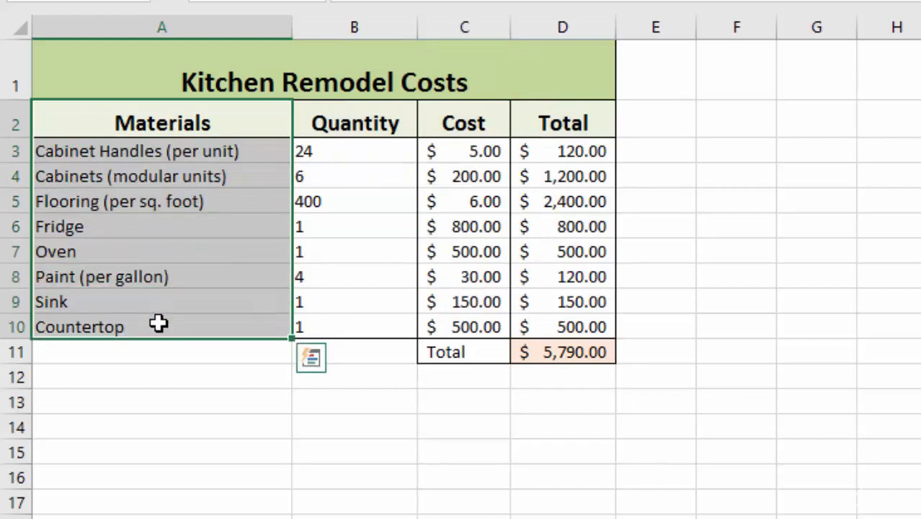
mouse_move(161, 327)
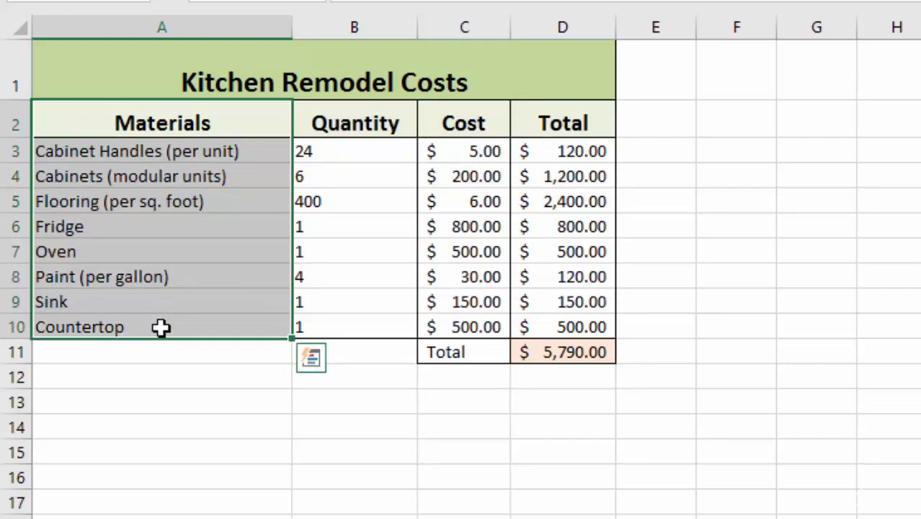
Select the material names A2:A10 together with their totals D2:D10 using Ctrl.
key("ctrl")
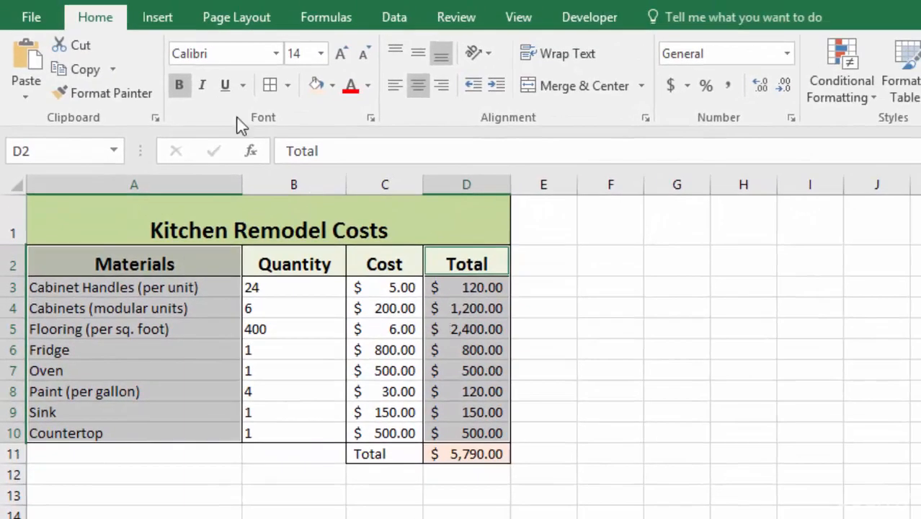
Bring up Recommended Charts for the selected material totals, previewing a clustered bar chart.
left_click(157, 18)
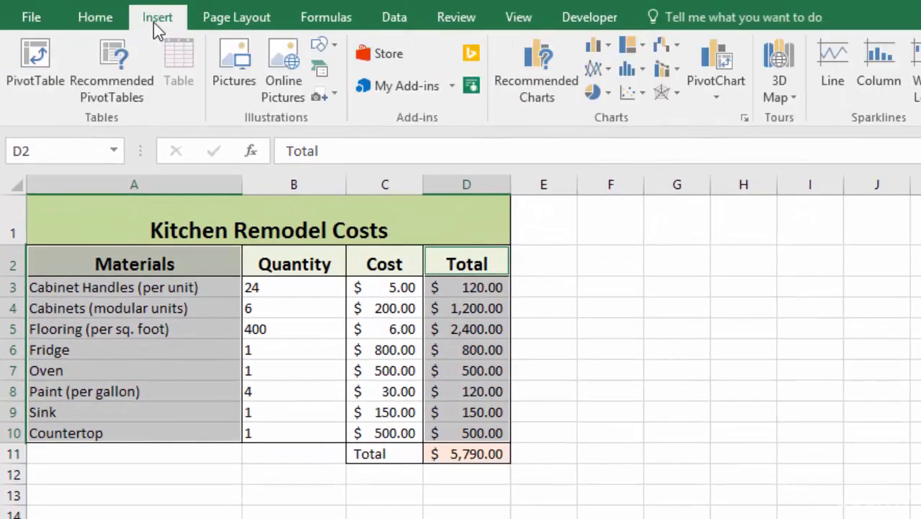
mouse_move(536, 69)
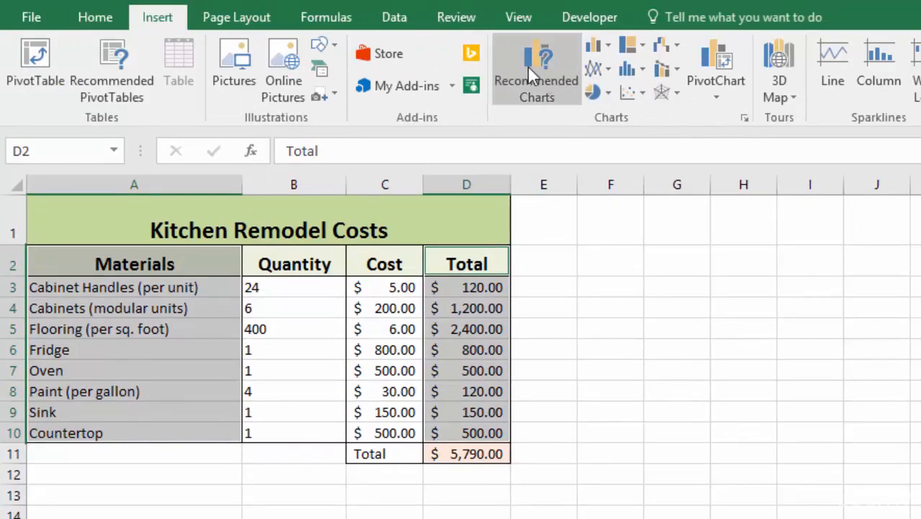
mouse_move(536, 69)
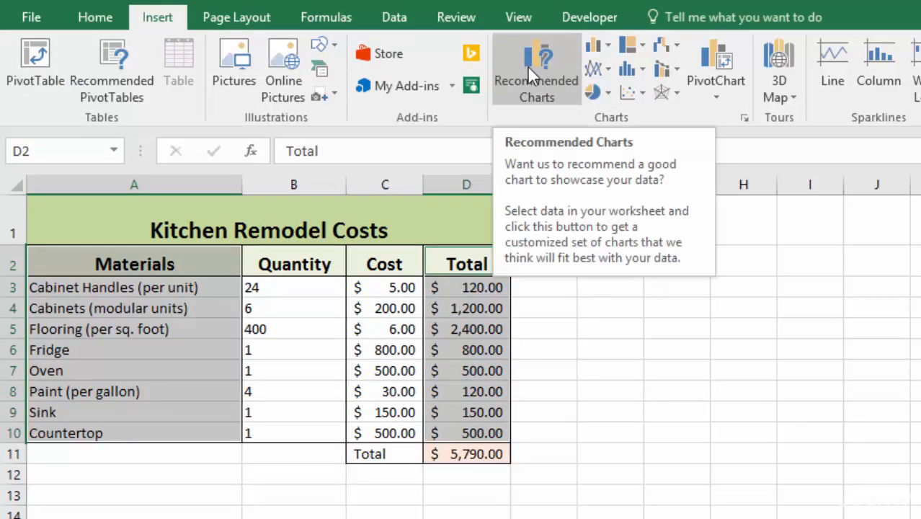
left_click(536, 69)
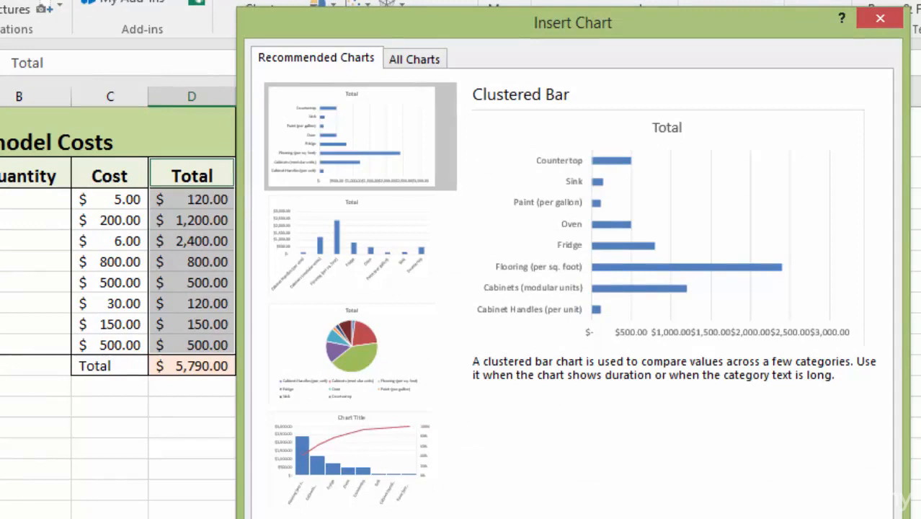
mouse_move(541, 65)
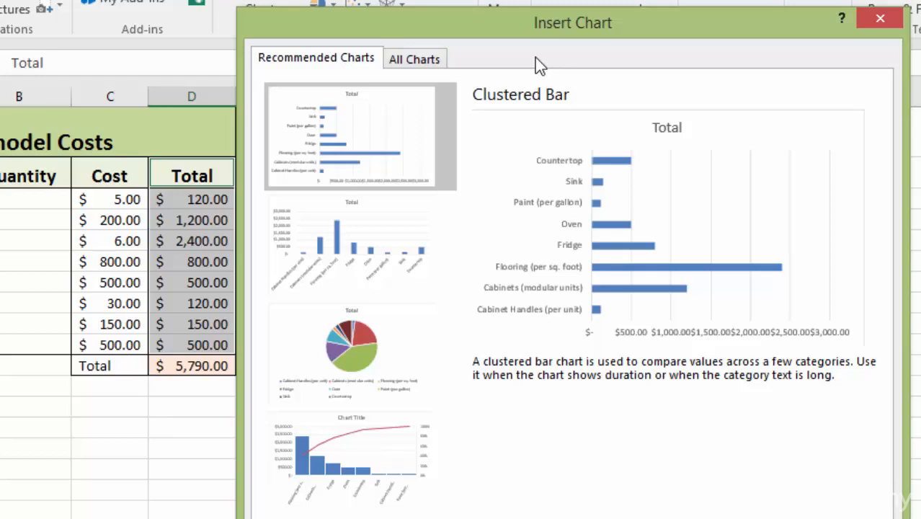
mouse_move(576, 181)
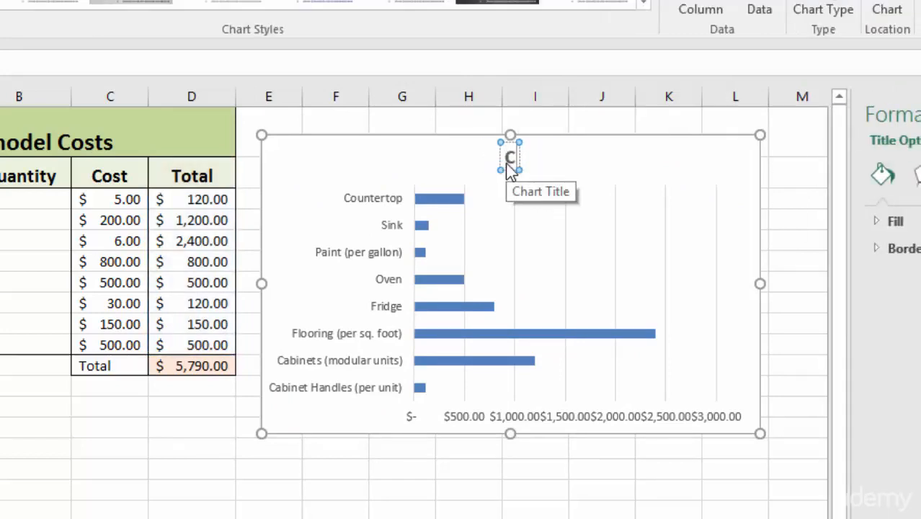
Title the bar chart 'Cost of Different Materials'.
type("Cost of Different")
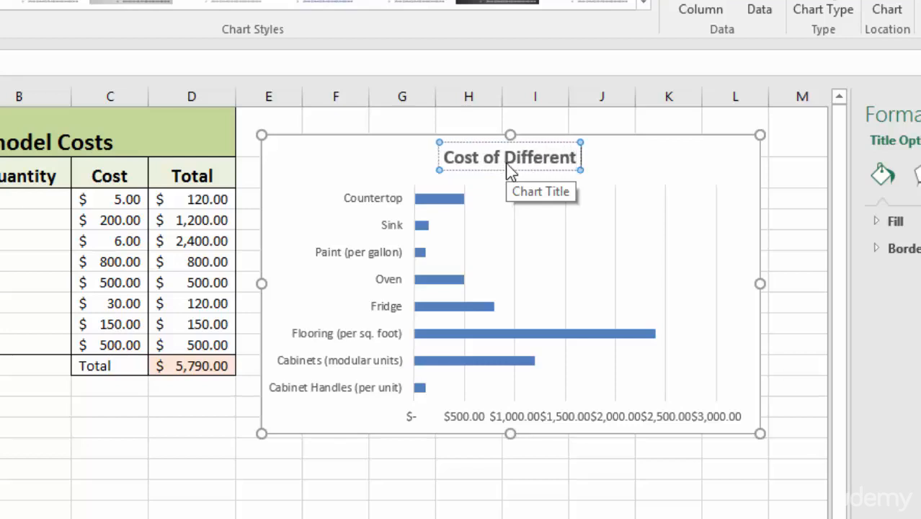
type("Materials")
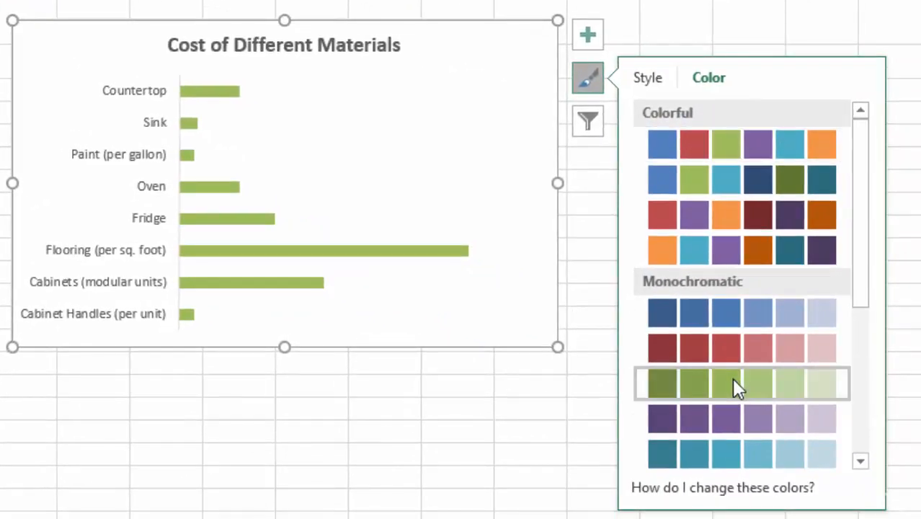
mouse_move(724, 386)
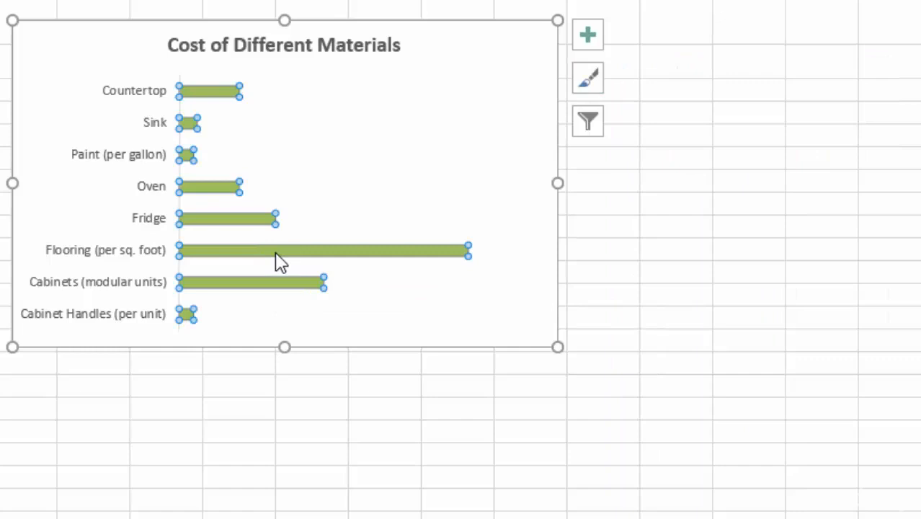
In Format Data Series fill settings, toggle Vary colors by point for the bars.
right_click(279, 256)
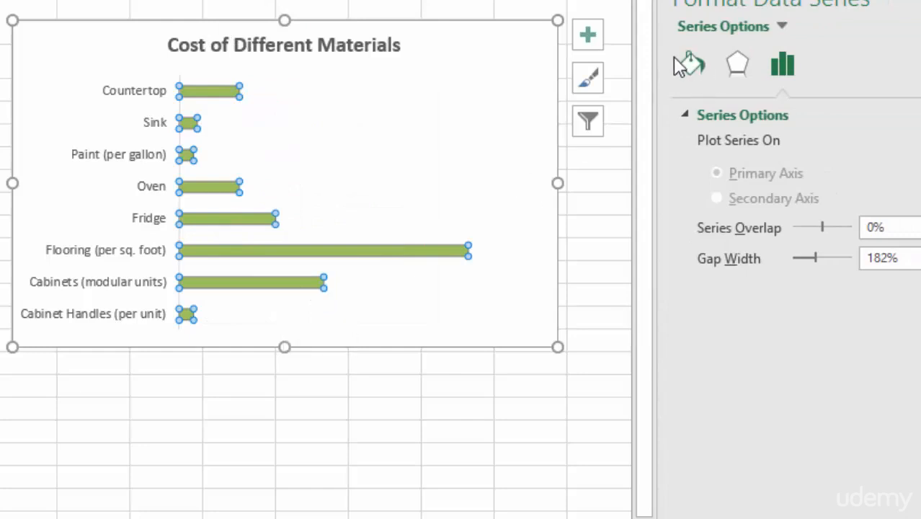
left_click(689, 65)
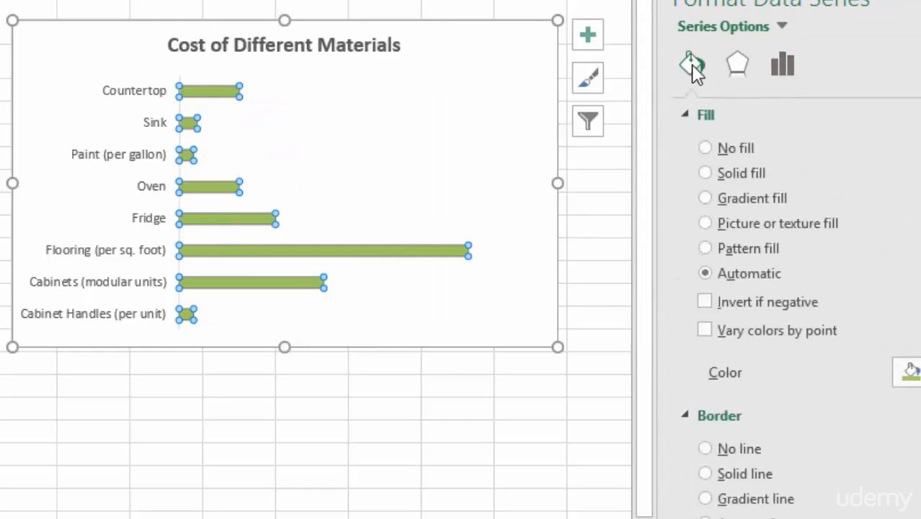
left_click(704, 331)
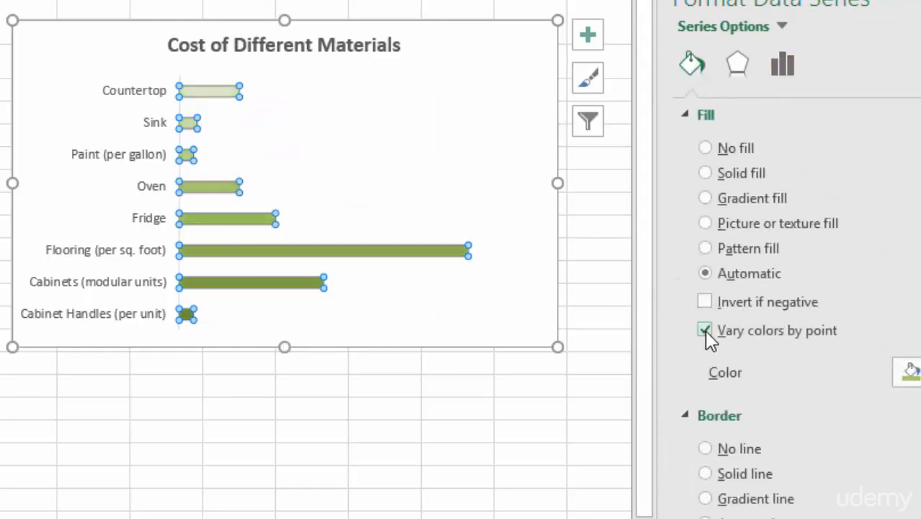
left_click(704, 330)
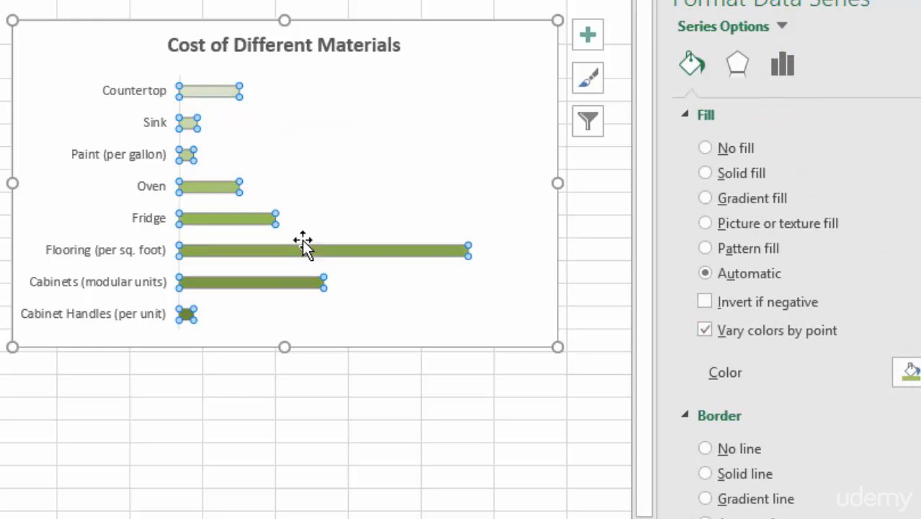
Apply the green Monochromatic palette and keep all bars one uniform green shade.
left_click(588, 78)
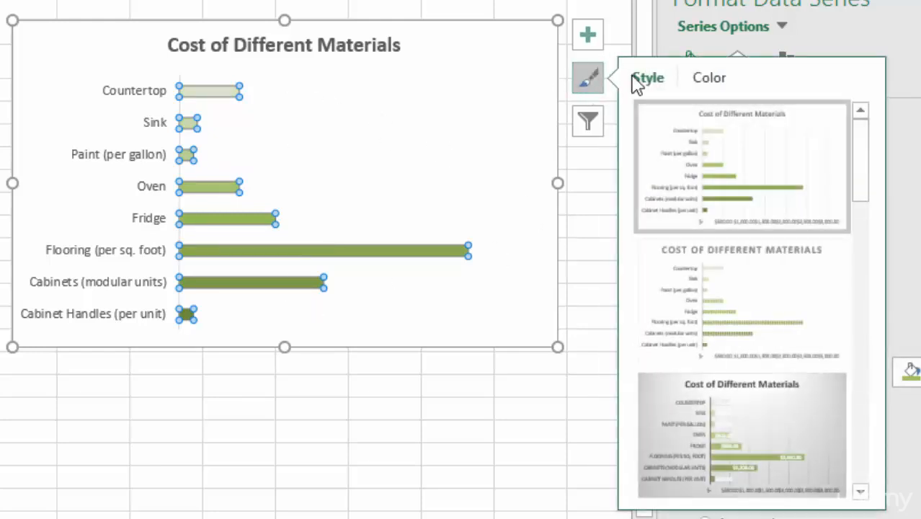
left_click(709, 78)
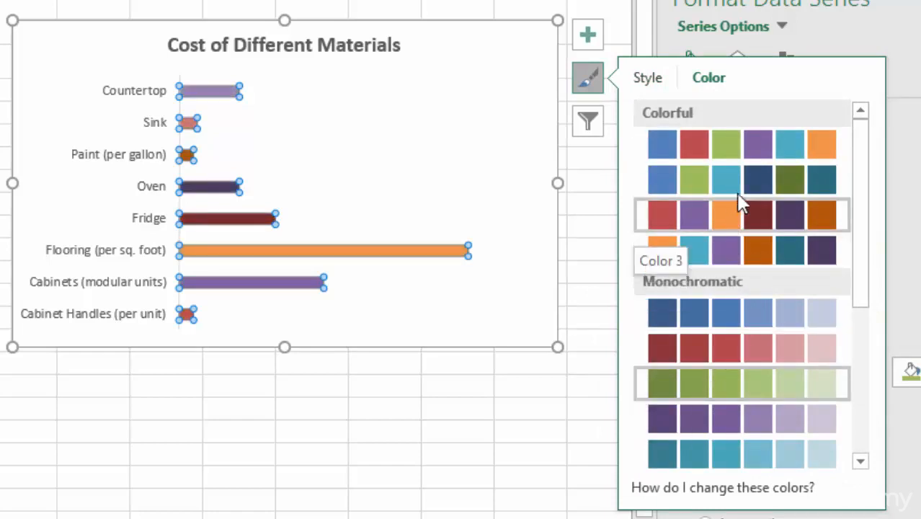
left_click(741, 383)
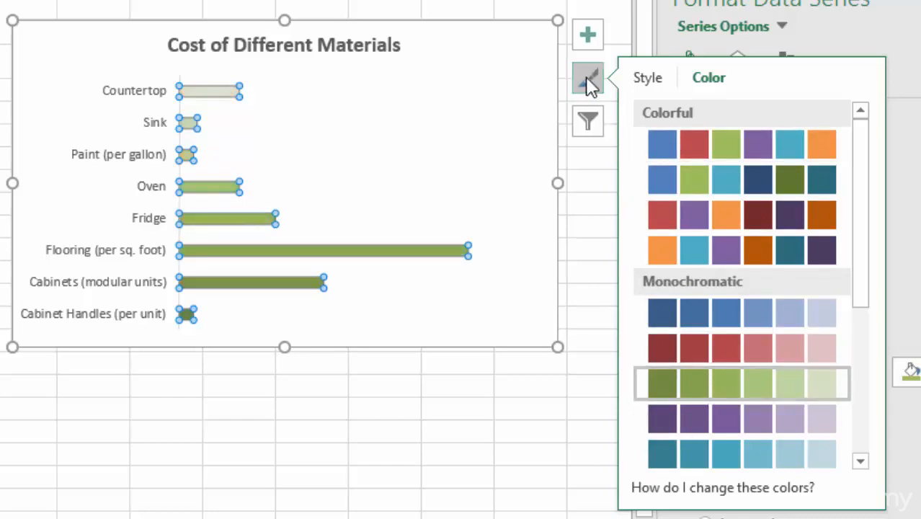
left_click(588, 78)
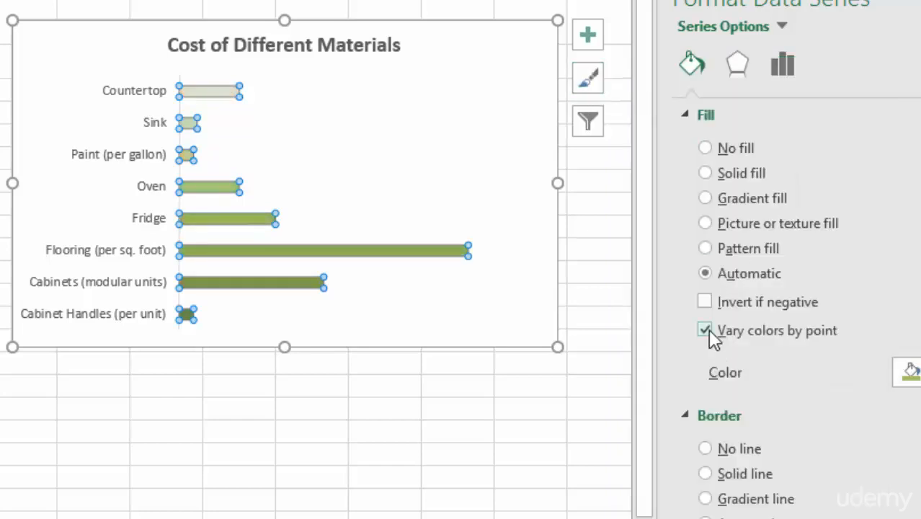
left_click(705, 330)
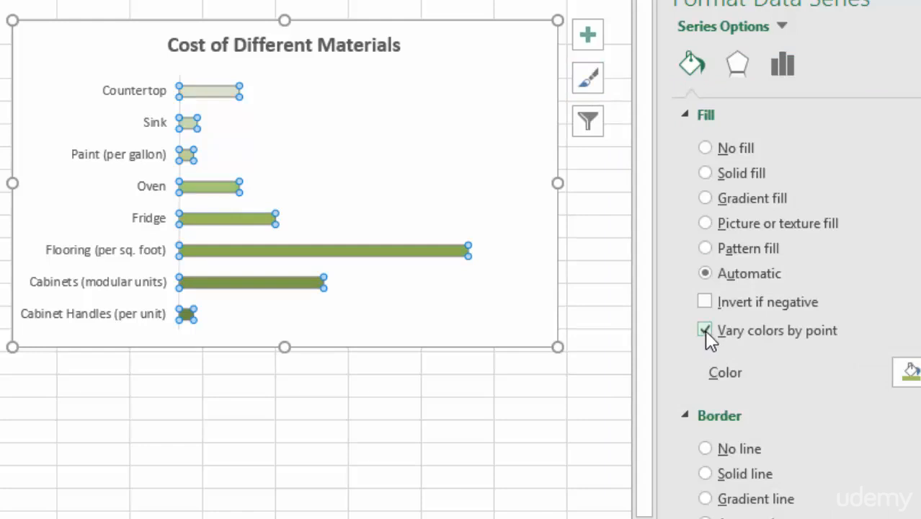
left_click(783, 64)
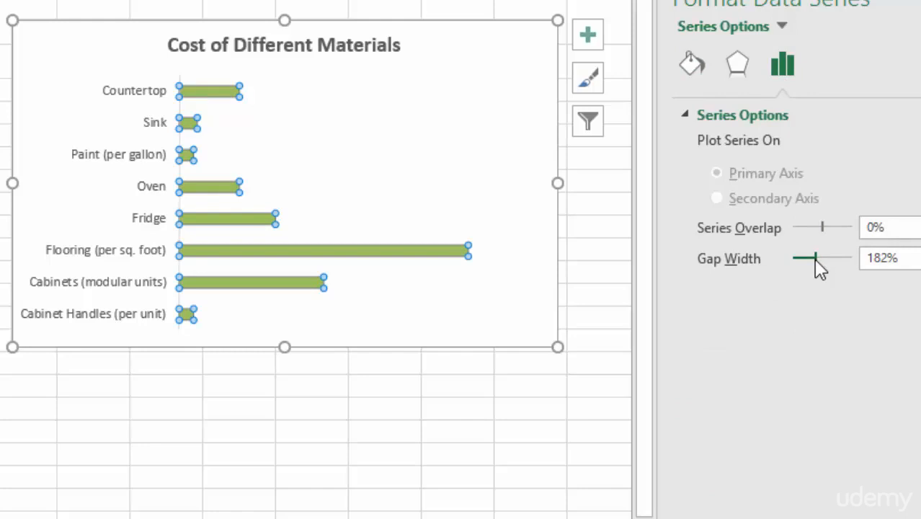
Reduce the series Gap Width from 182% to about 84% so the bars are thicker.
left_click_drag(816, 258, 798, 258)
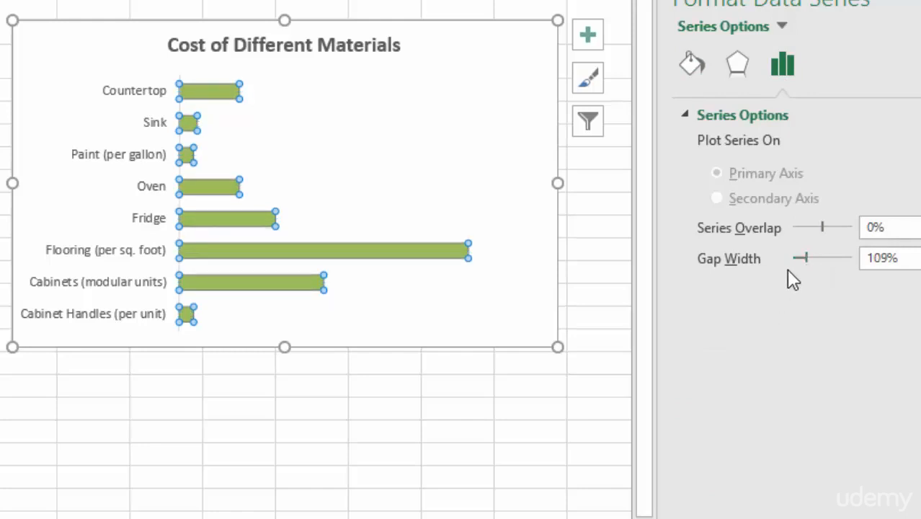
left_click_drag(820, 257, 800, 257)
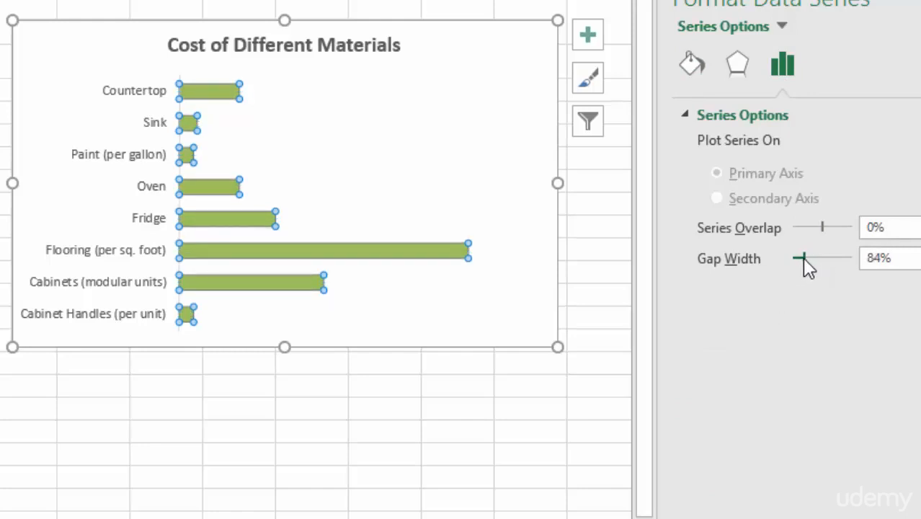
left_click_drag(819, 258, 798, 258)
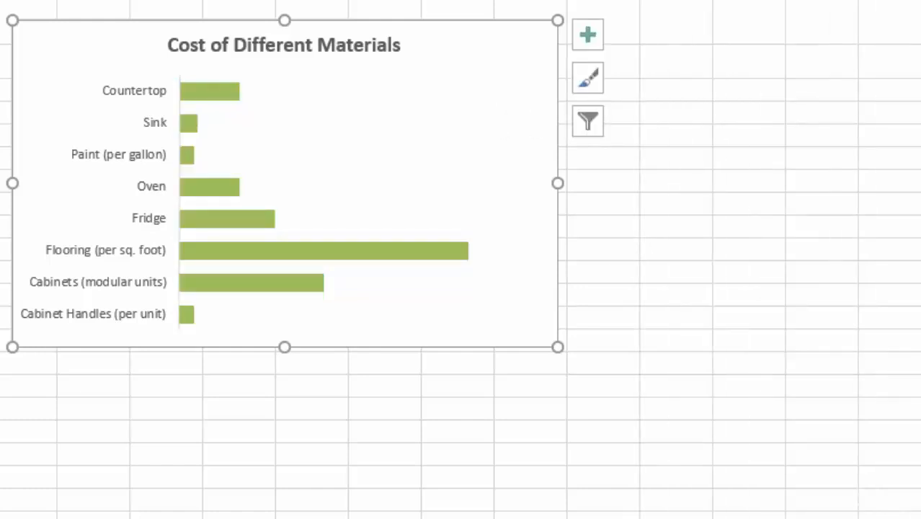
Add data labels showing each bar's dollar value via Chart Elements.
left_click(588, 34)
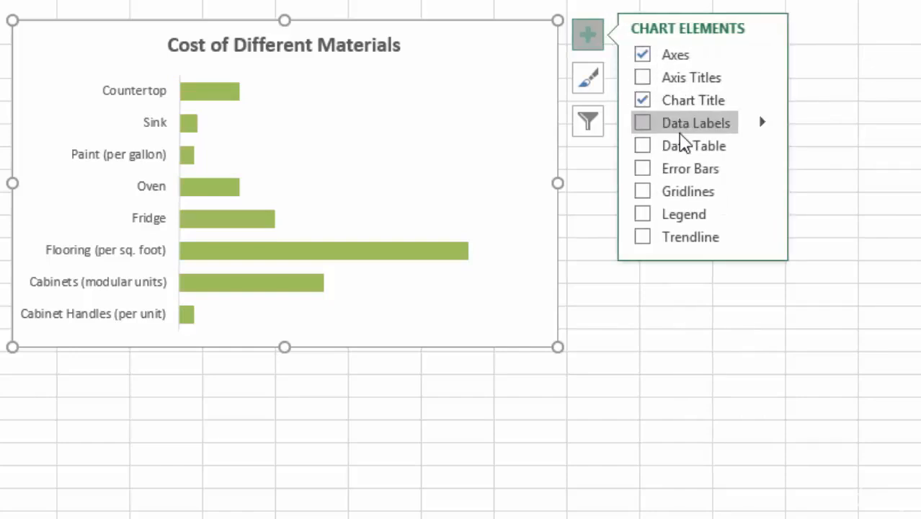
left_click(641, 123)
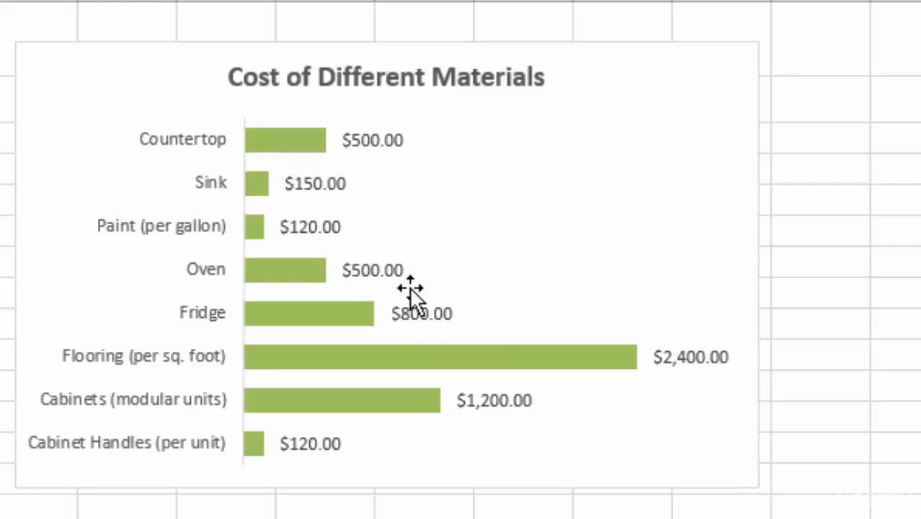
mouse_move(389, 245)
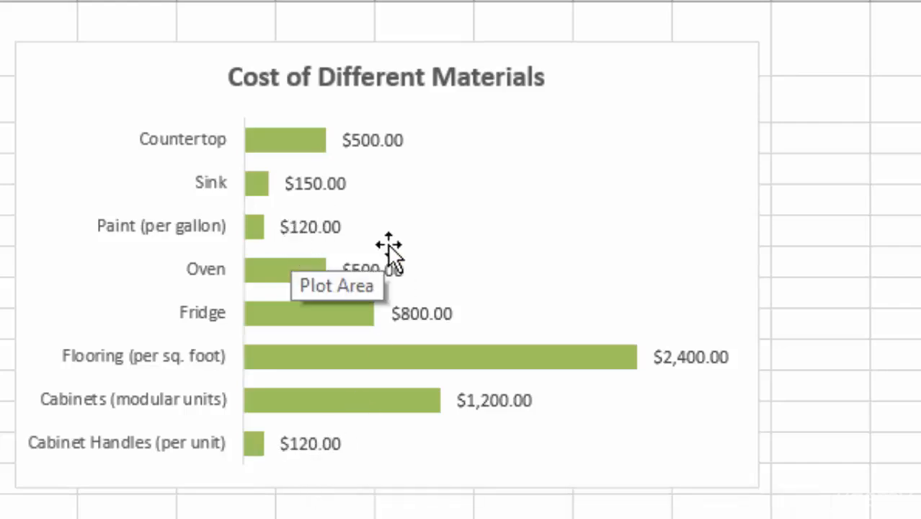
mouse_move(703, 396)
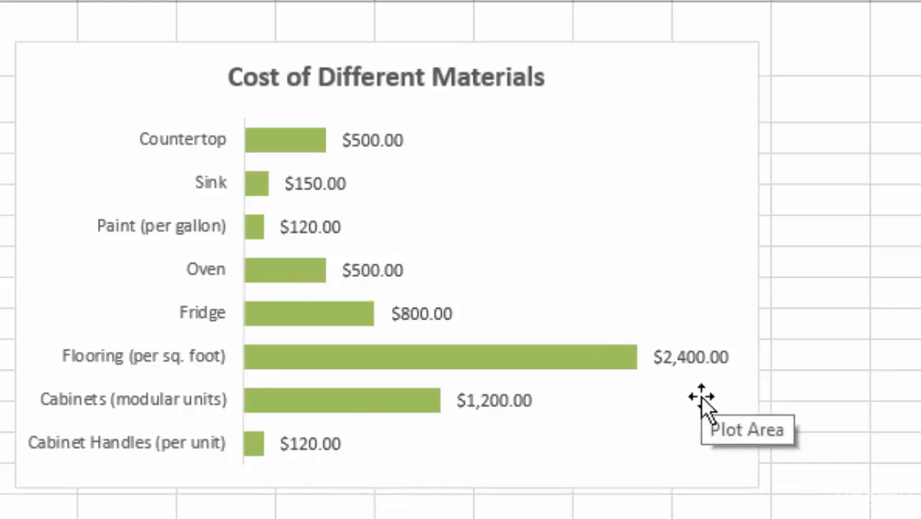
mouse_move(421, 194)
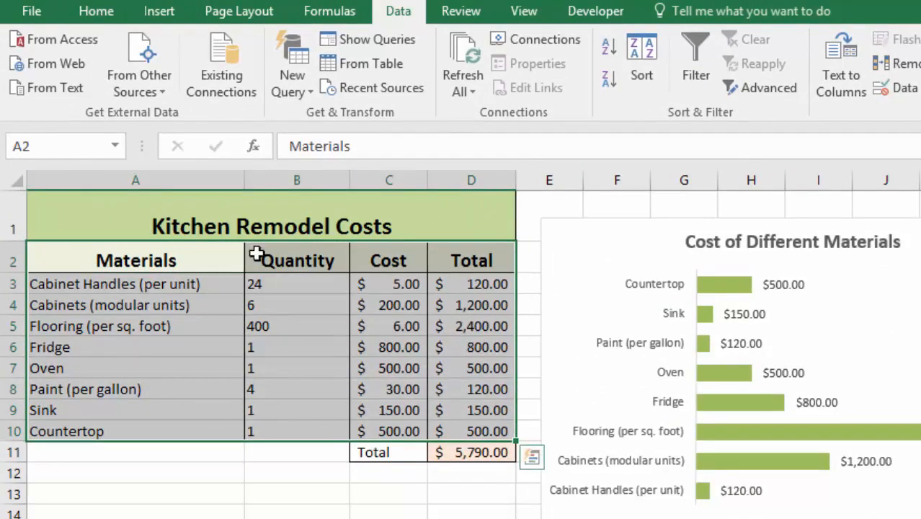
mouse_move(219, 249)
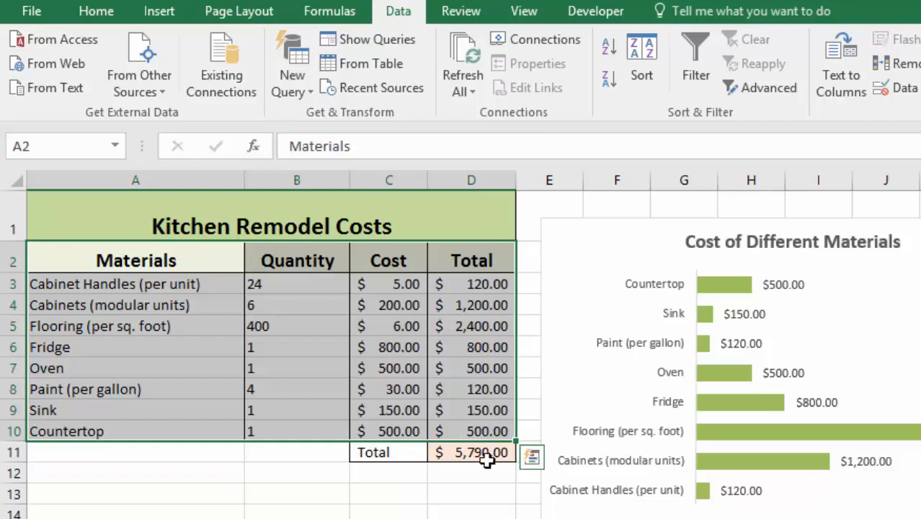
mouse_move(502, 284)
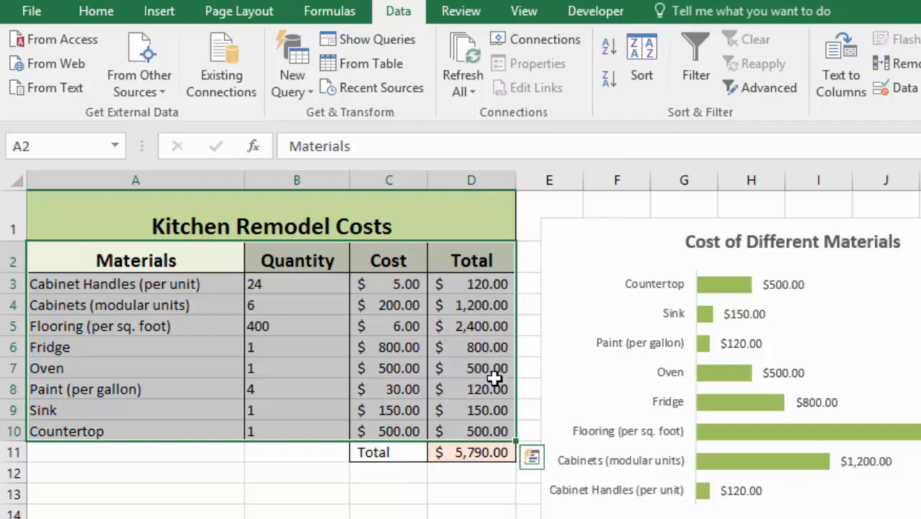
In the Sort dialog, sort the materials table by the Total column on cell values.
left_click(640, 54)
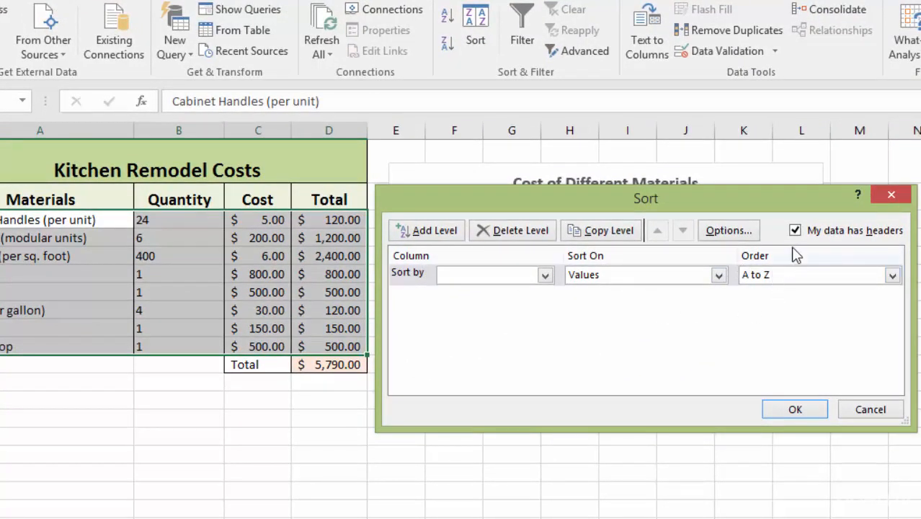
mouse_move(796, 245)
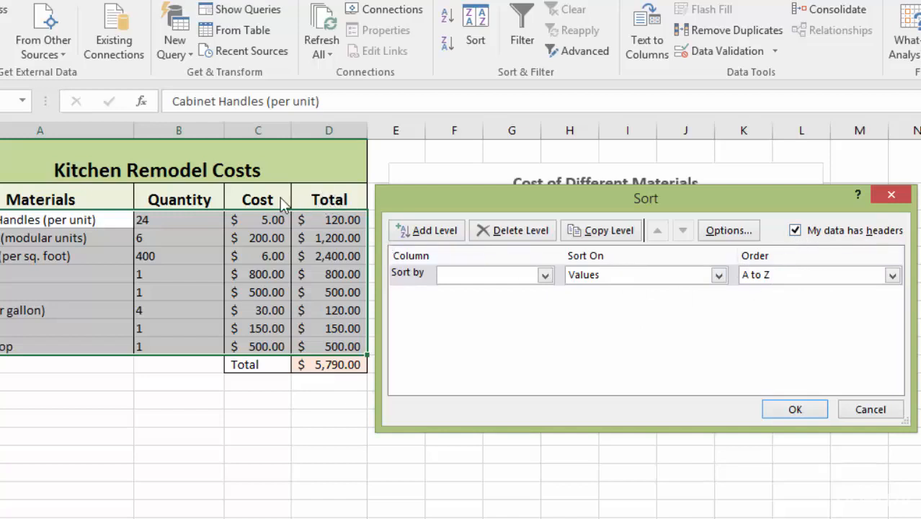
mouse_move(330, 228)
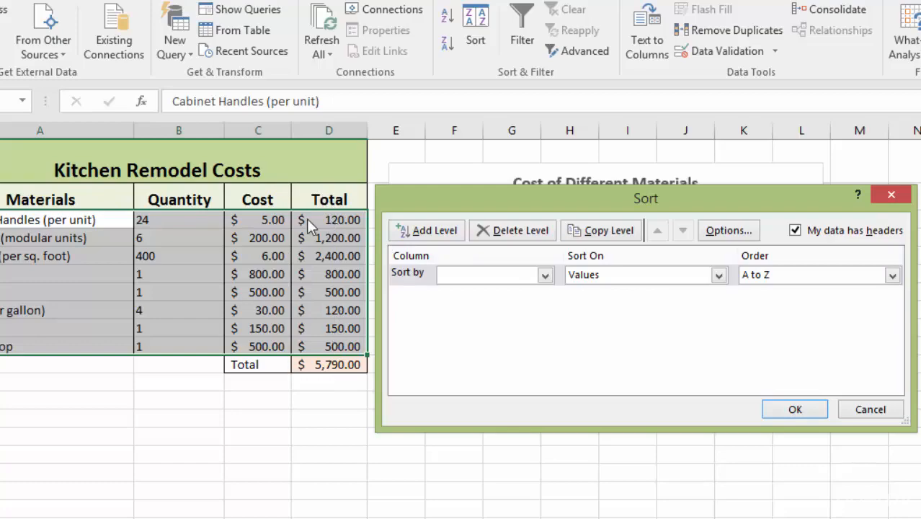
left_click(544, 273)
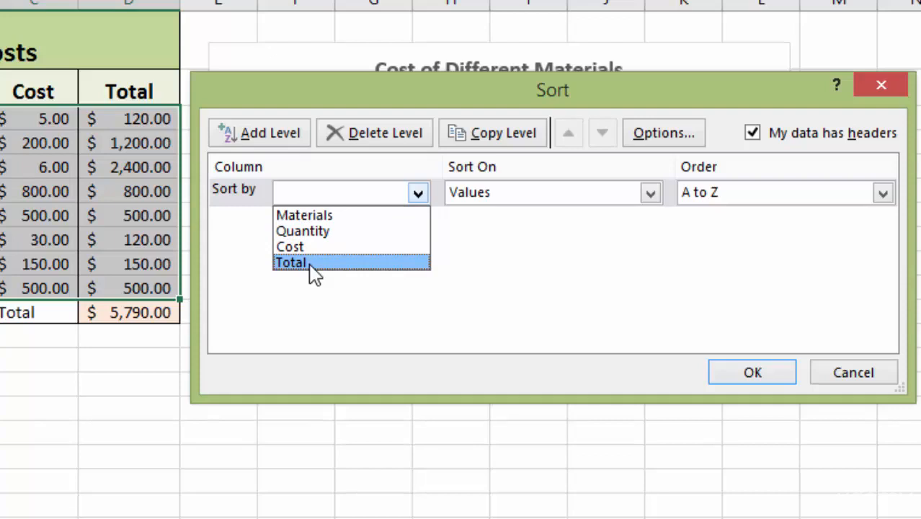
left_click(291, 262)
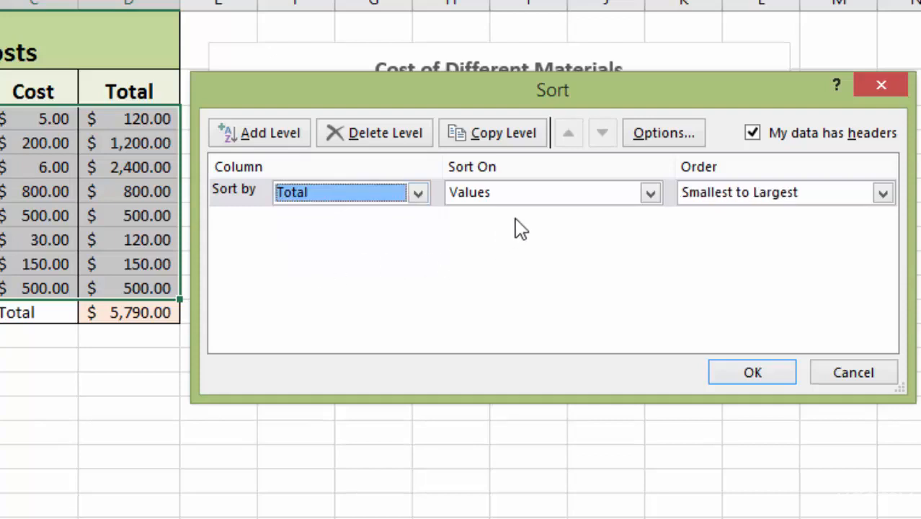
left_click(649, 191)
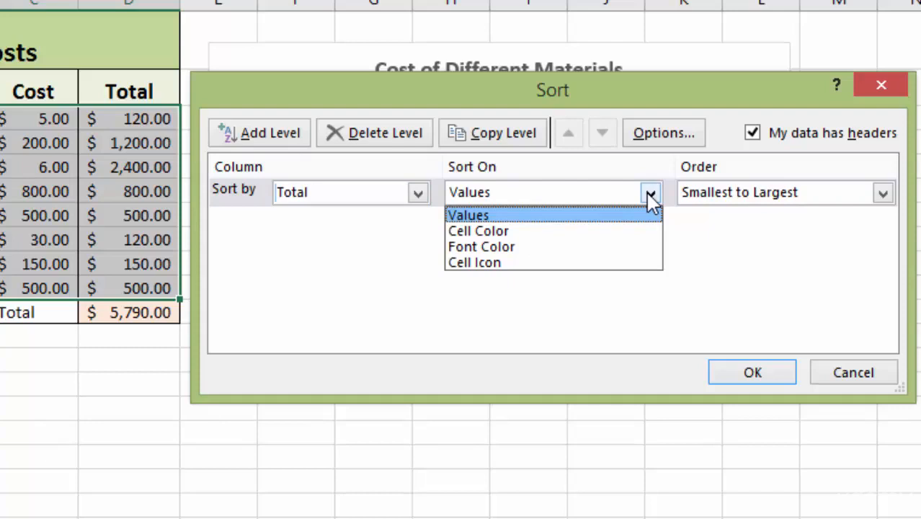
mouse_move(623, 215)
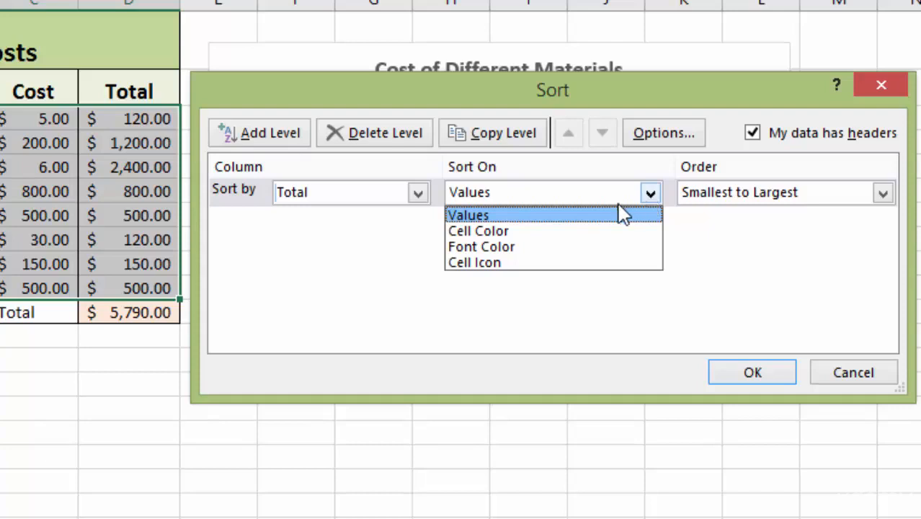
left_click(467, 214)
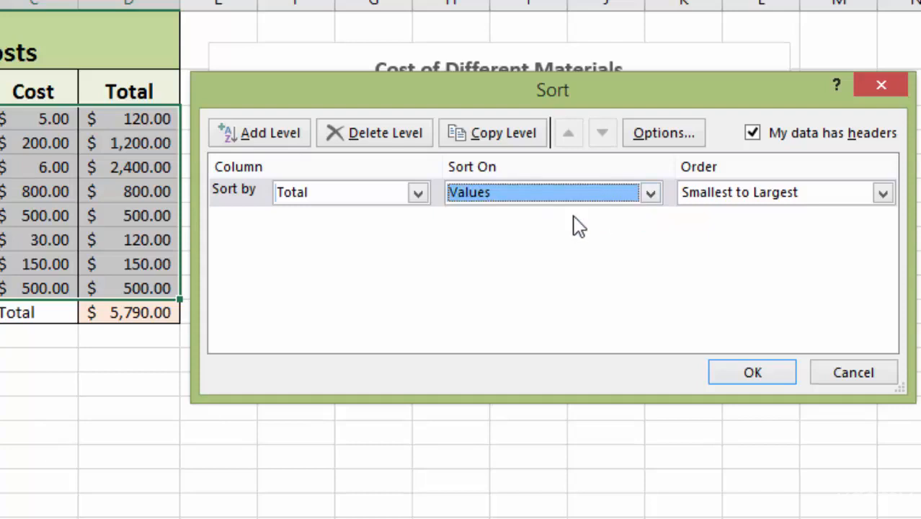
left_click(776, 191)
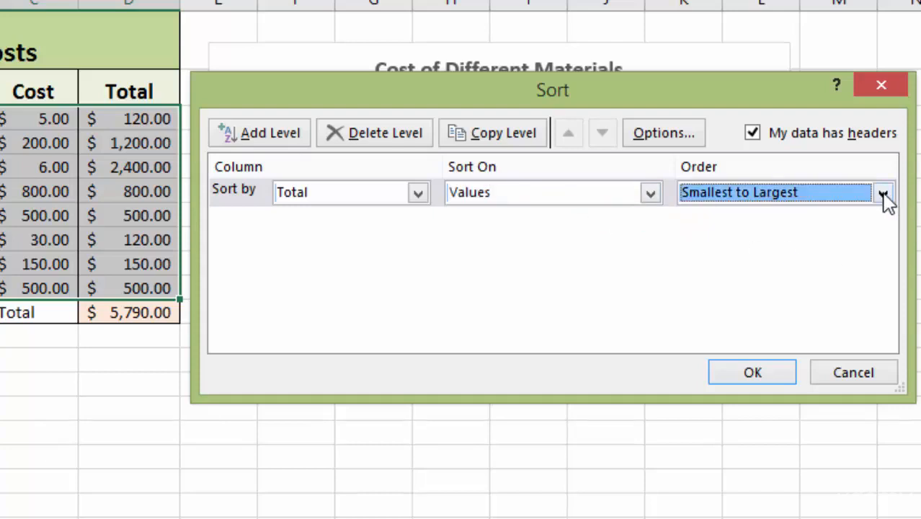
Set the sort order to Smallest to Largest after first trying Largest to Smallest.
left_click(885, 193)
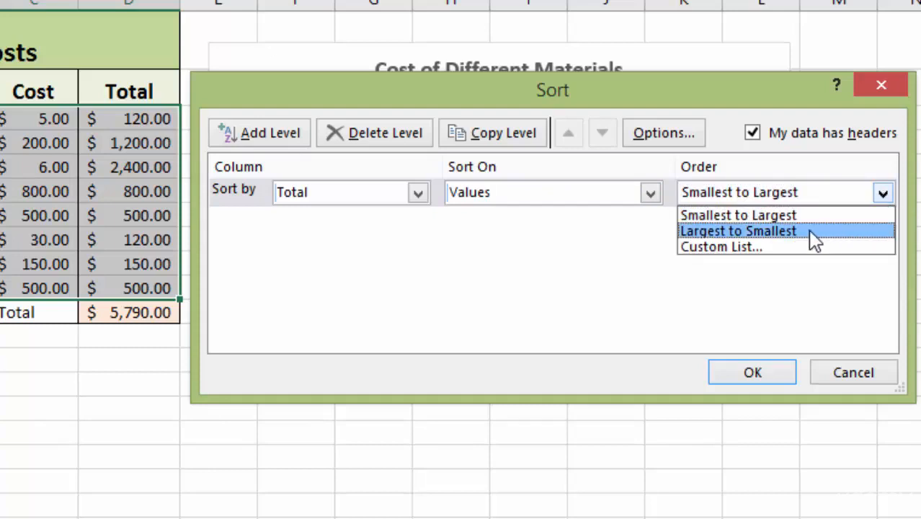
left_click(738, 231)
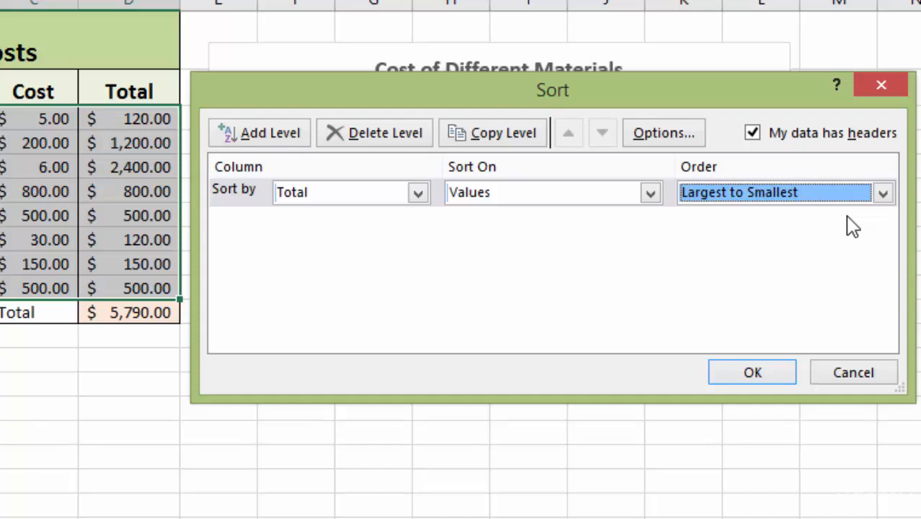
left_click(882, 192)
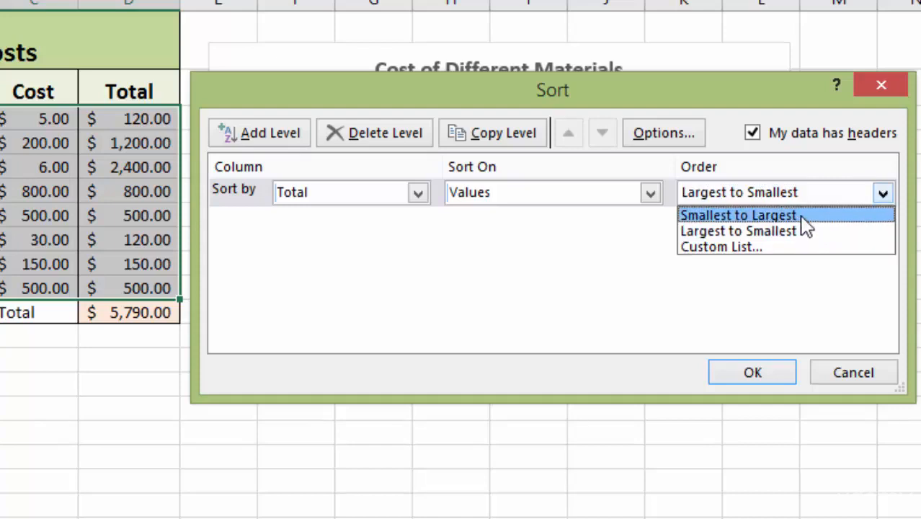
left_click(738, 215)
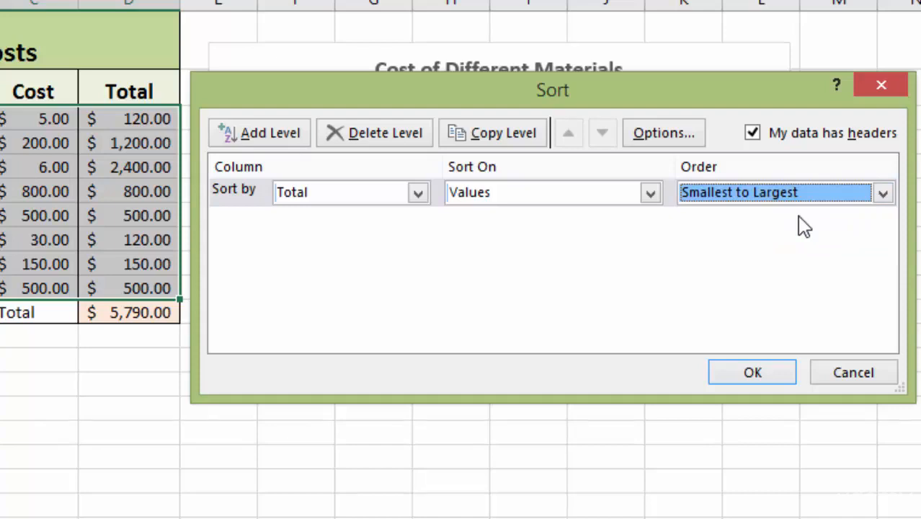
mouse_move(782, 279)
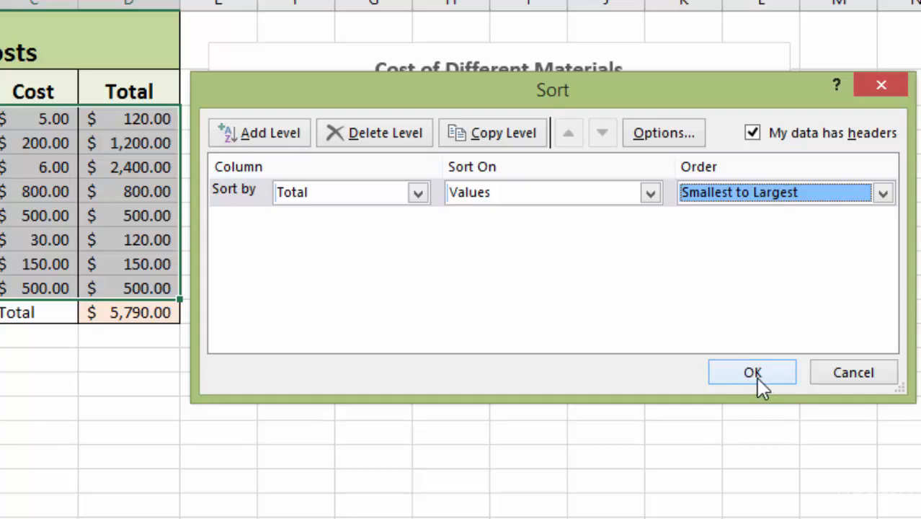
Apply the Total ascending sort, putting Flooring's $2,400 bar on top, and select the chart.
left_click(752, 372)
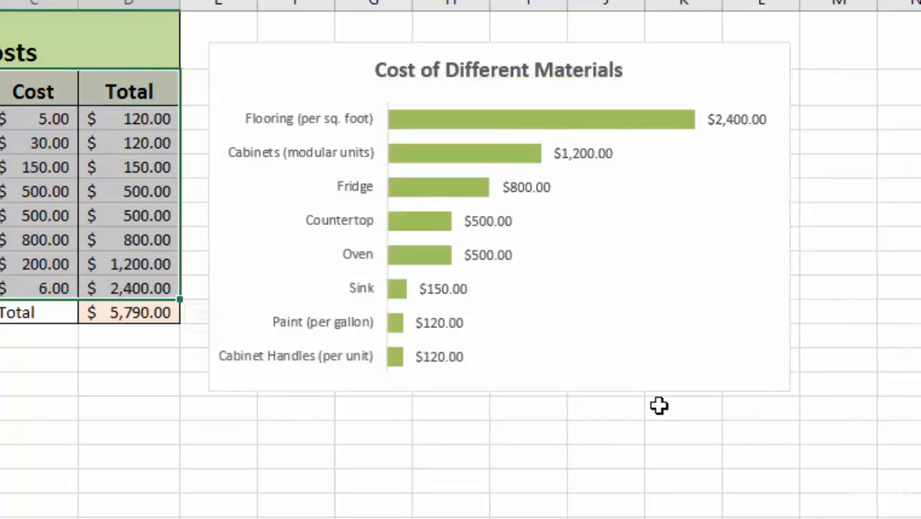
mouse_move(885, 316)
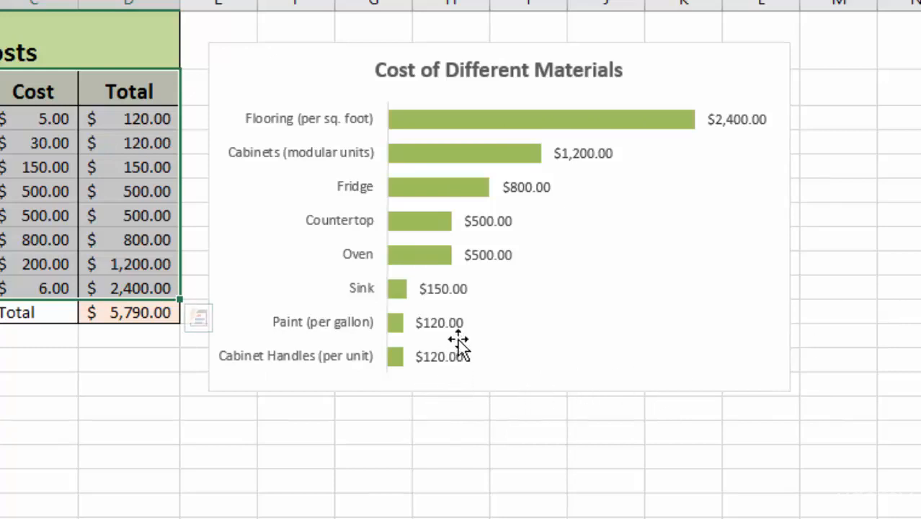
mouse_move(488, 375)
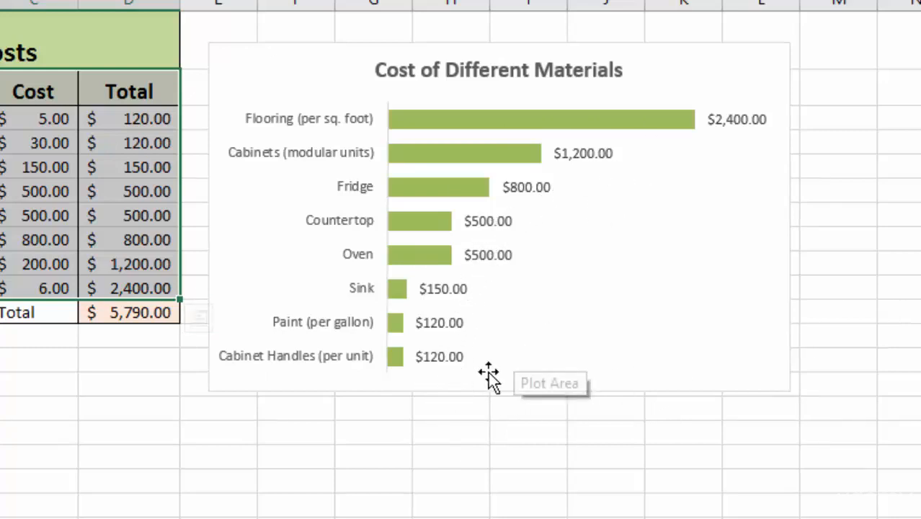
mouse_move(753, 118)
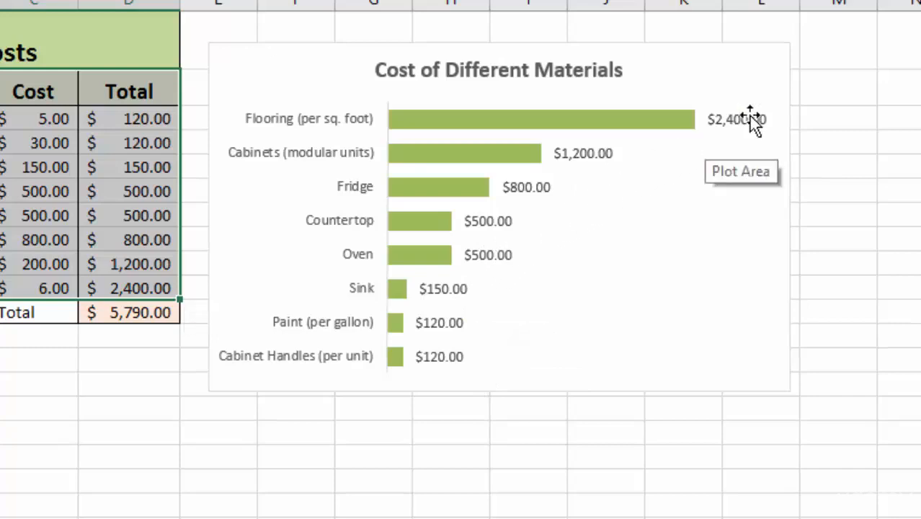
mouse_move(856, 243)
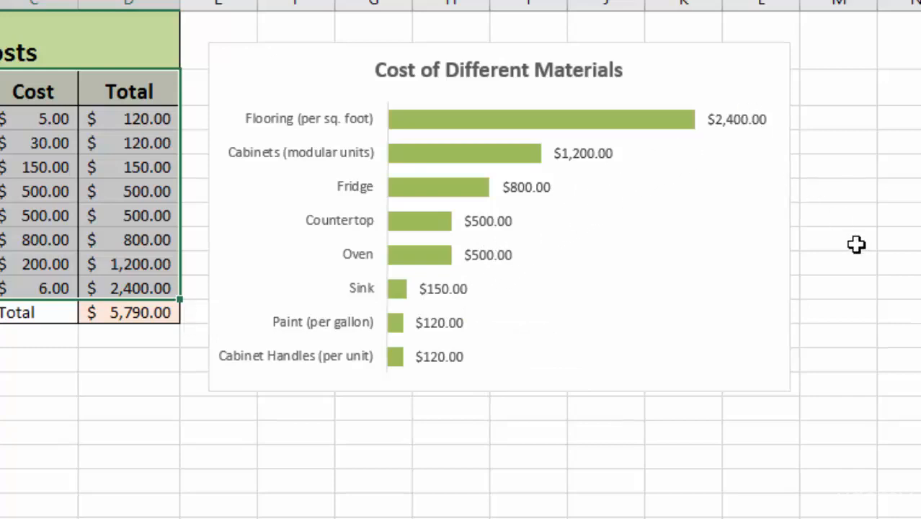
left_click(498, 216)
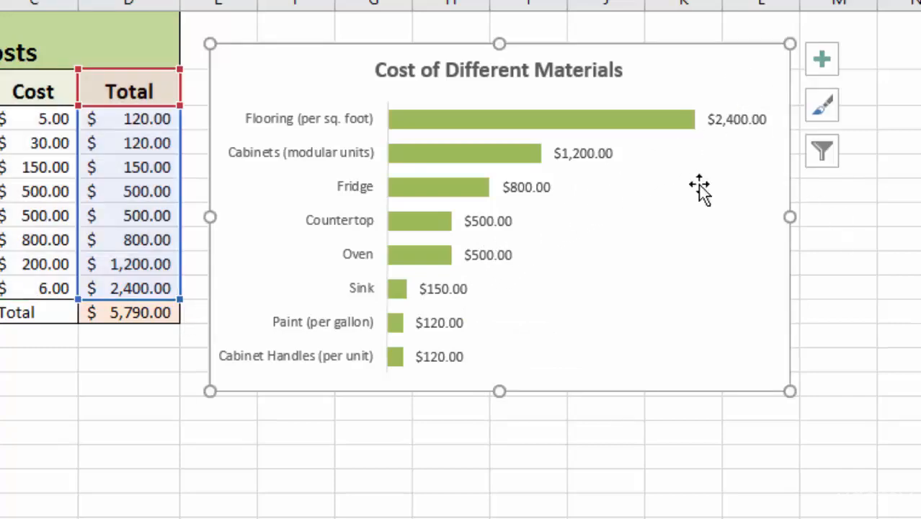
mouse_move(492, 271)
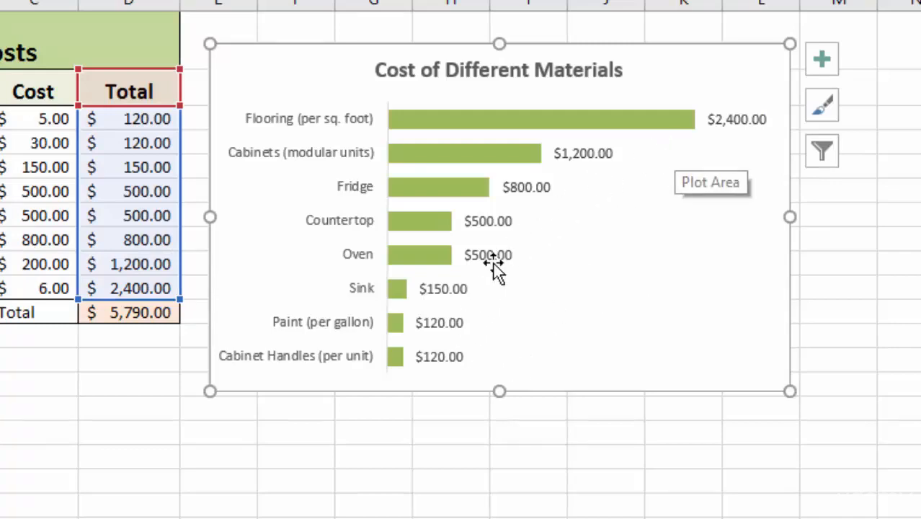
mouse_move(822, 107)
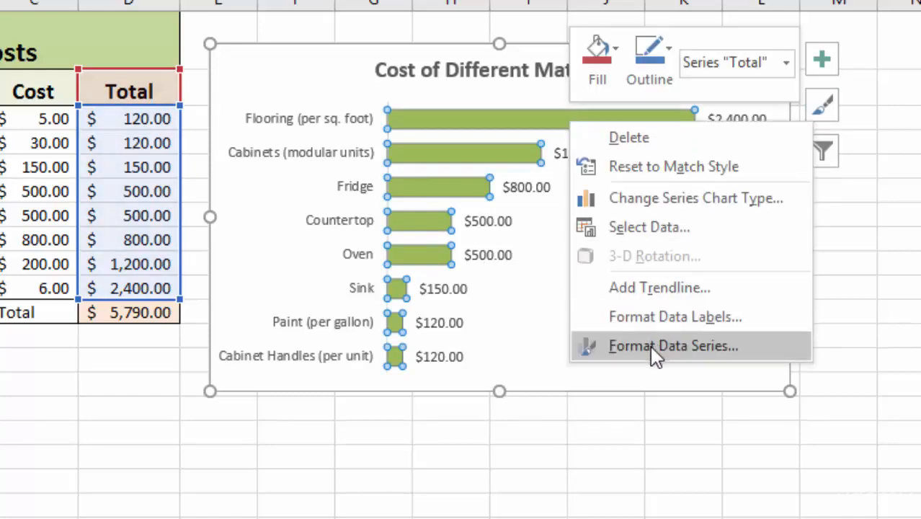
Enable Vary colors by point so each bar gets its own green shade, then close the pane.
left_click(673, 346)
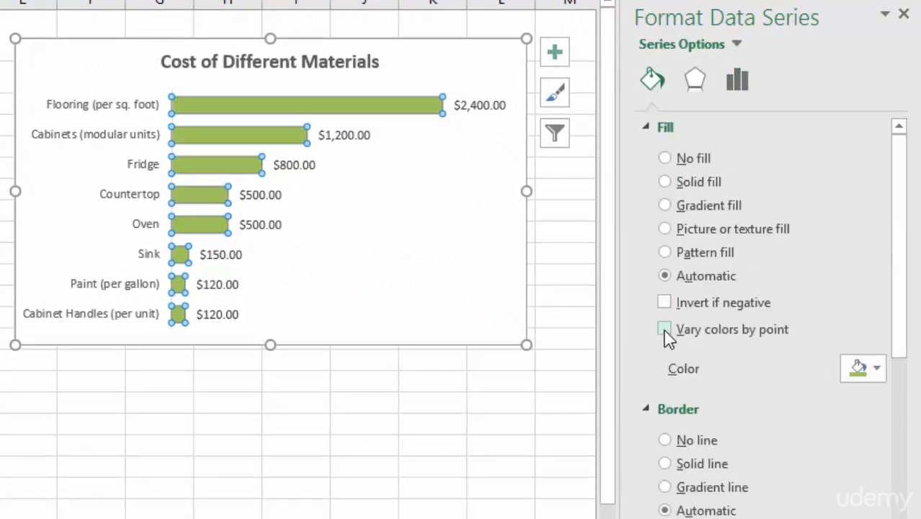
left_click(663, 328)
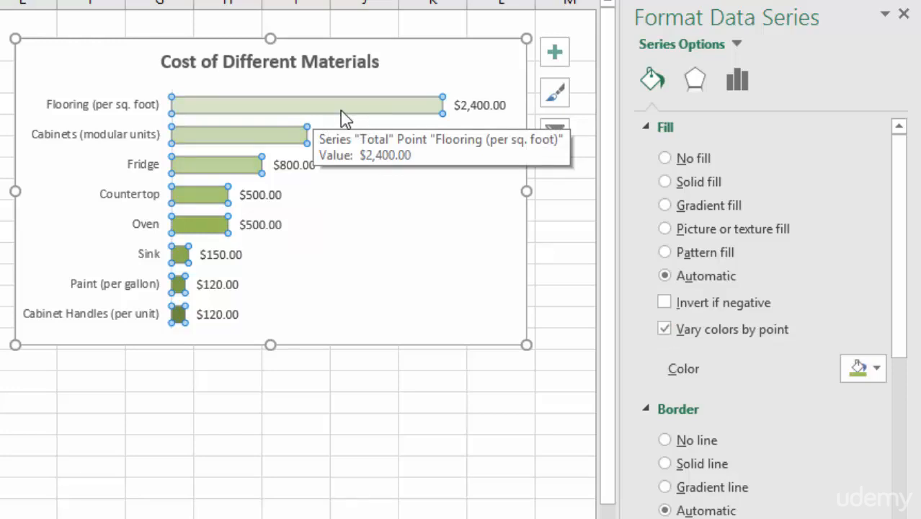
mouse_move(461, 115)
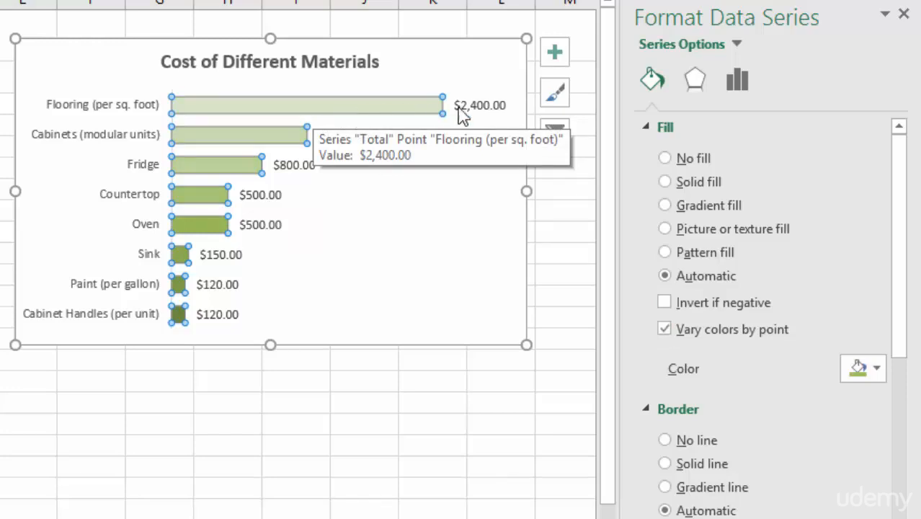
left_click(903, 13)
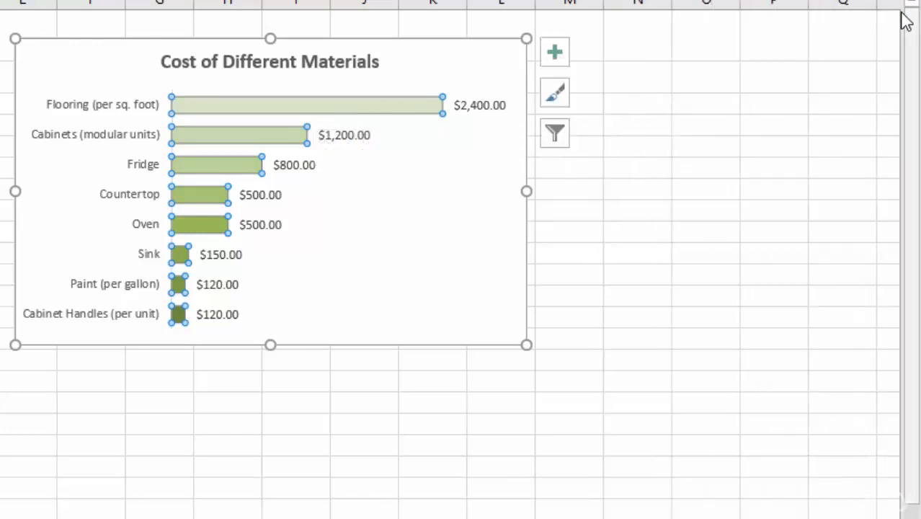
Browse the Chart Styles colour schemes down to the monochromatic green palettes.
left_click(553, 92)
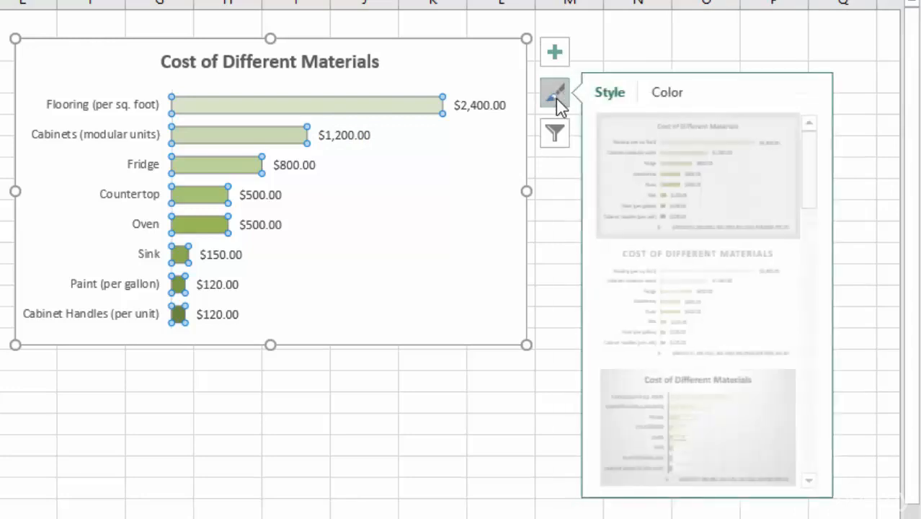
left_click(667, 93)
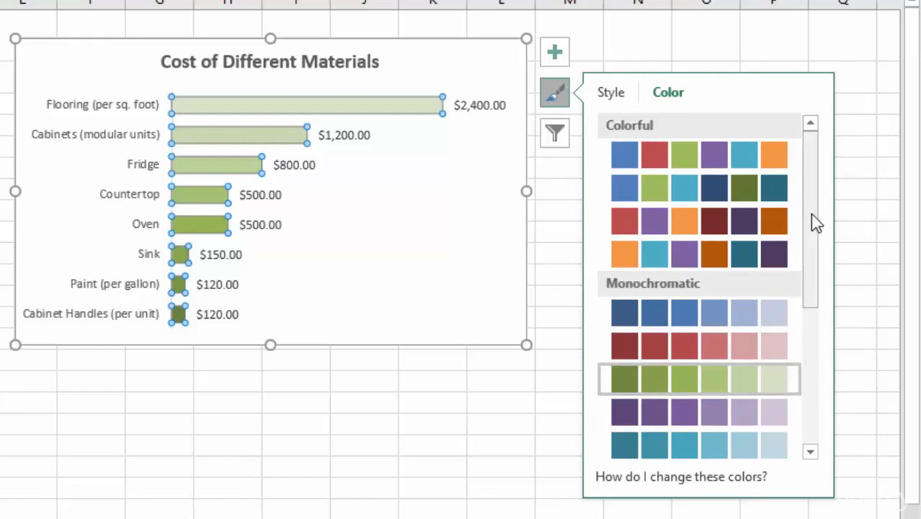
scroll("down", 3)
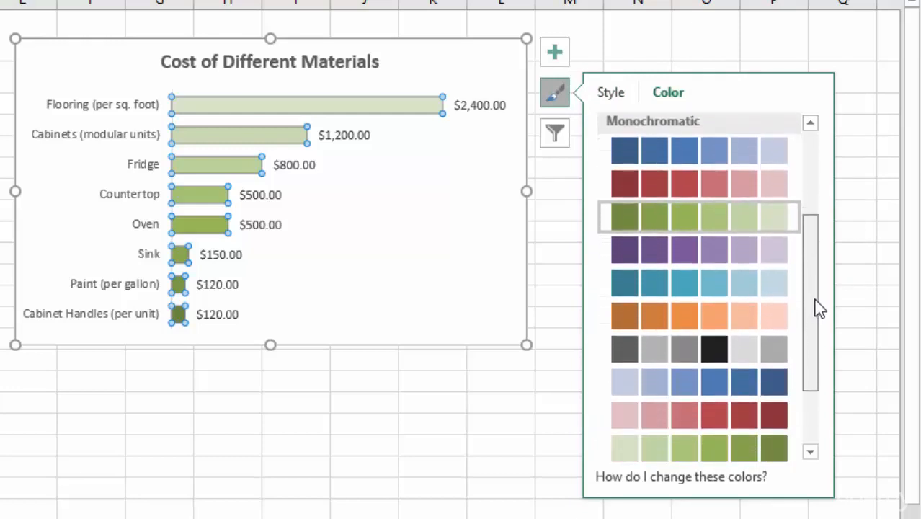
scroll("down", 3)
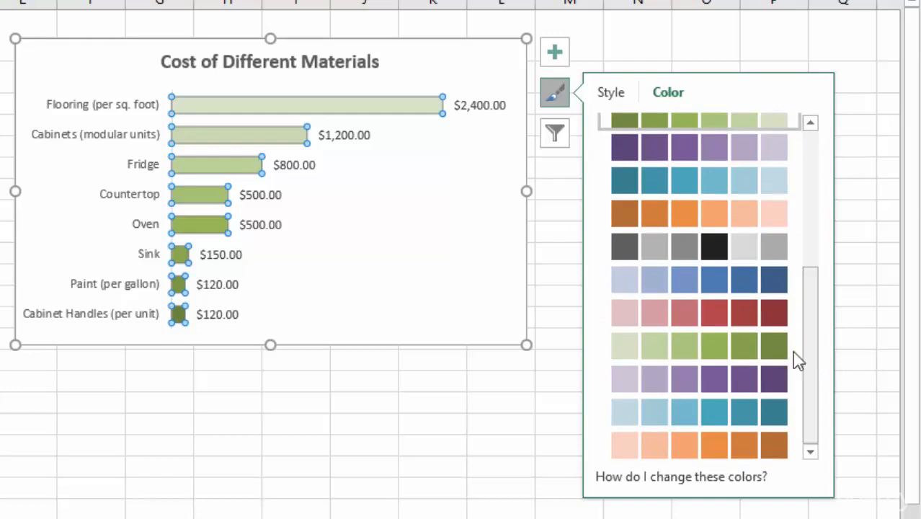
mouse_move(698, 346)
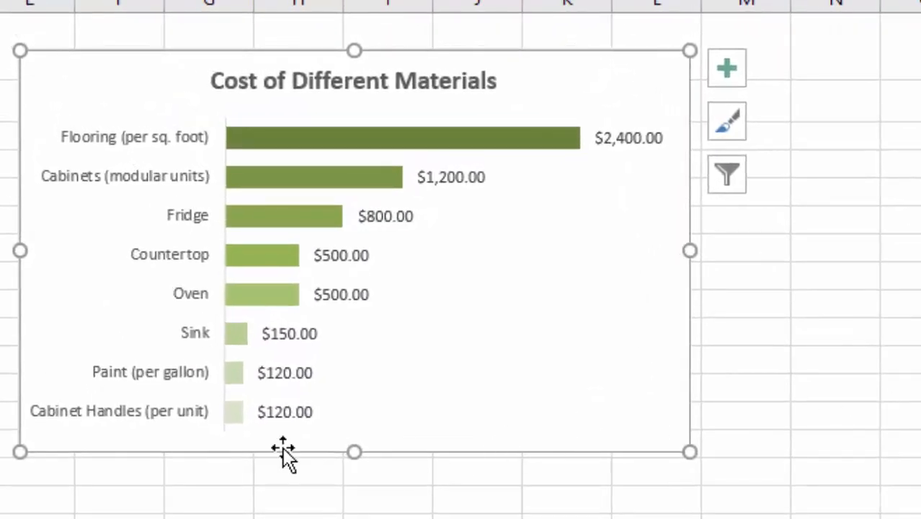
mouse_move(495, 161)
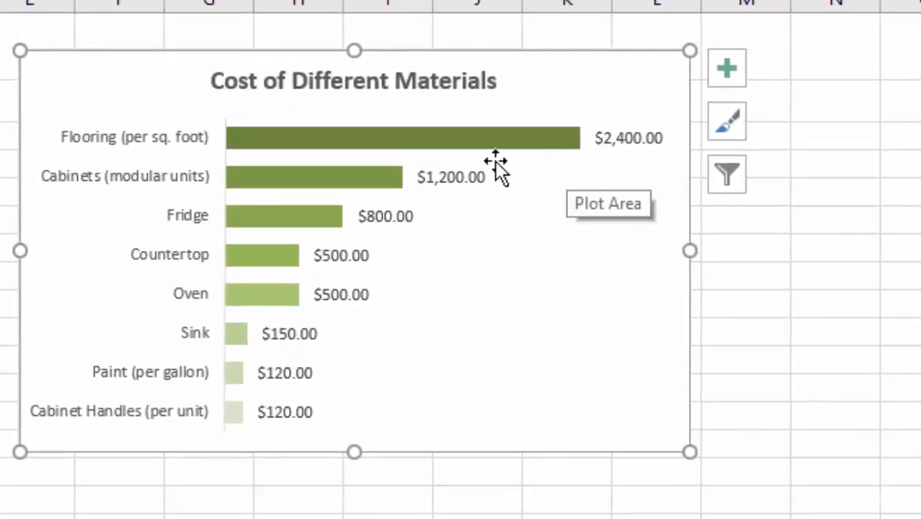
mouse_move(584, 166)
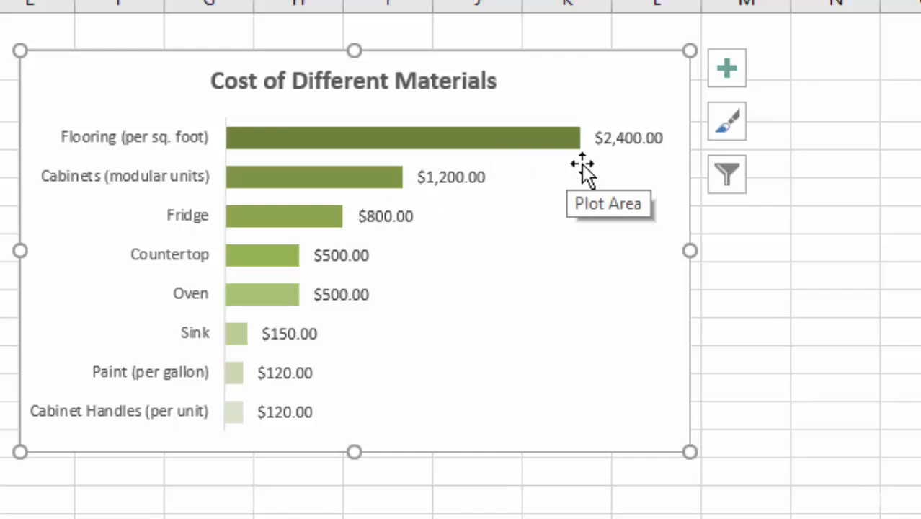
mouse_move(626, 335)
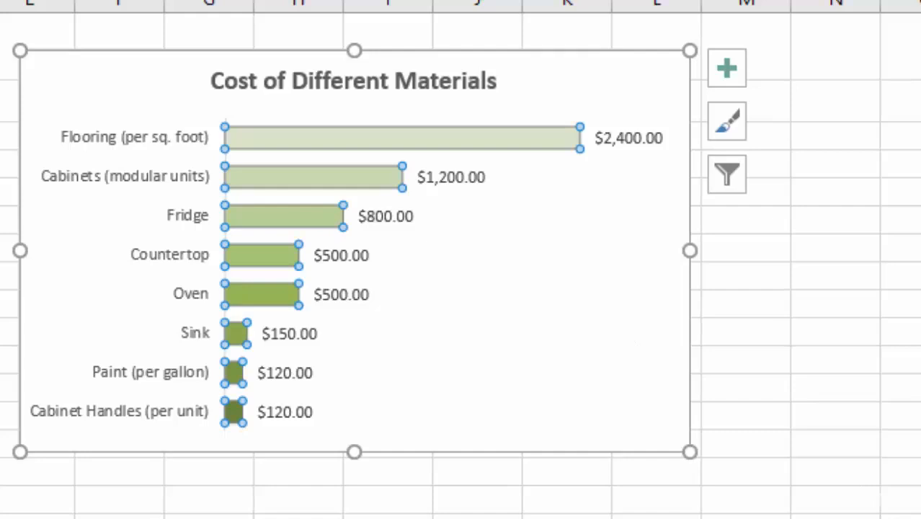
Revert all bars to the same plain green and deselect the chart.
left_click(899, 219)
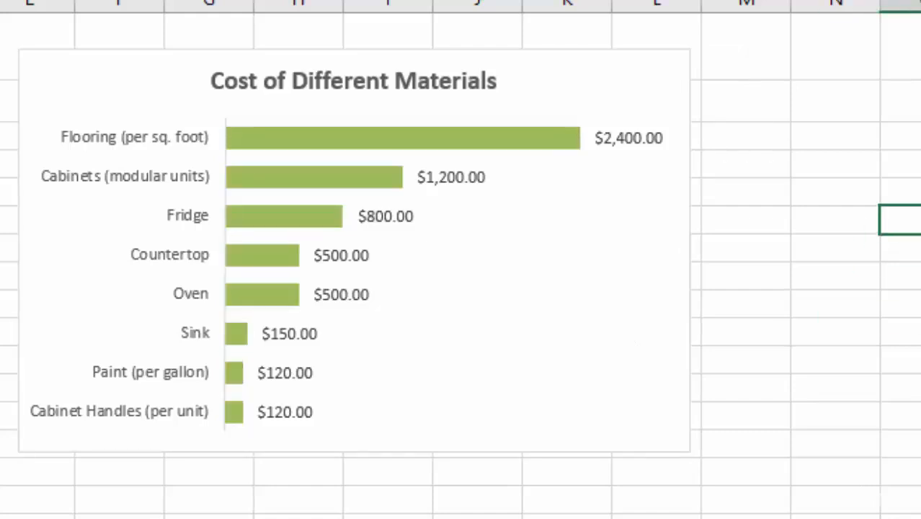